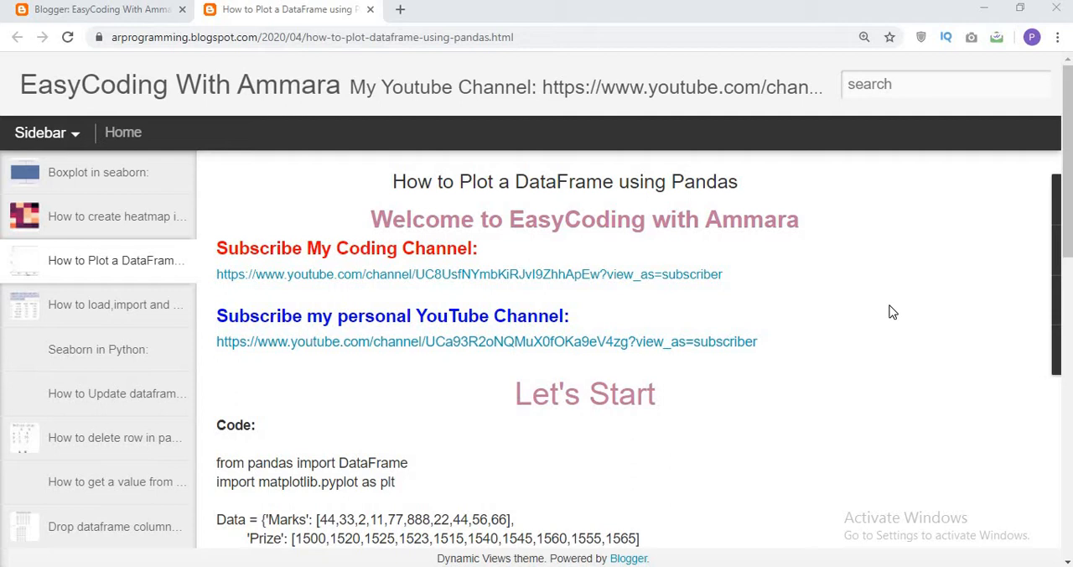
mouse_move(255, 469)
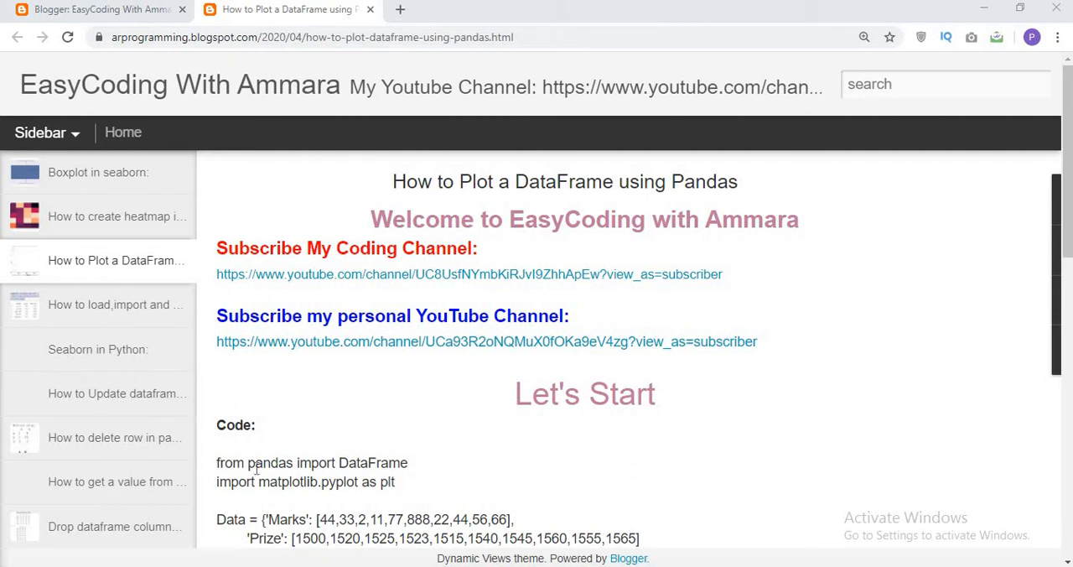
mouse_move(255, 478)
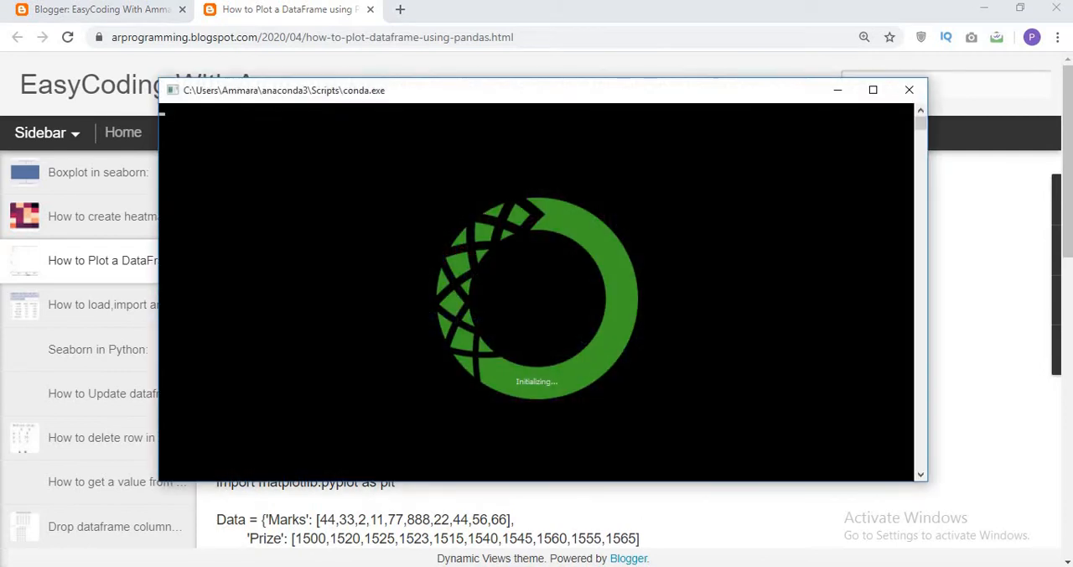
Close the window over the blog post after reading the plotting code.
click(909, 89)
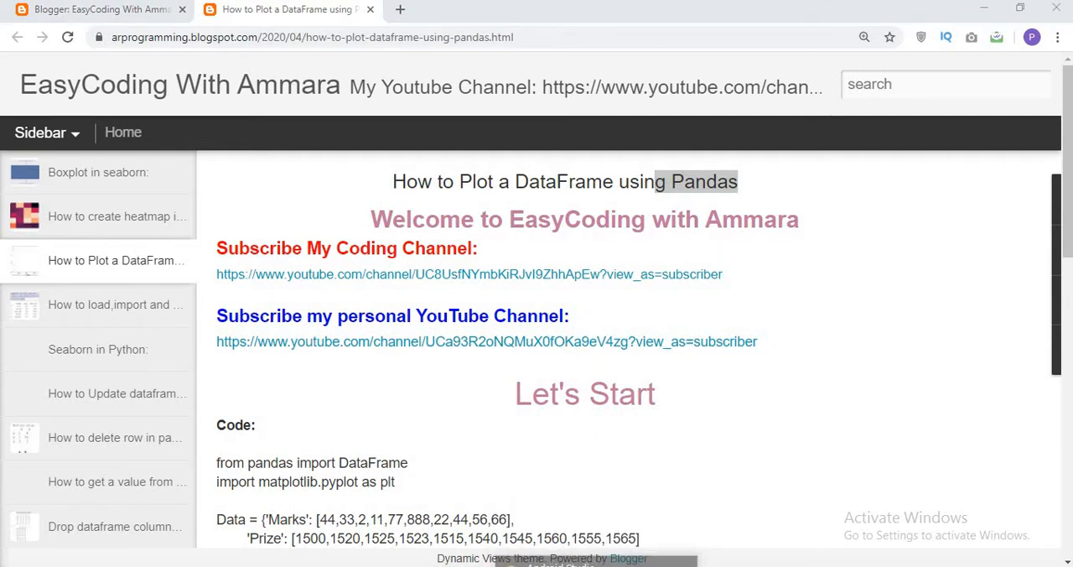
mouse_move(591, 332)
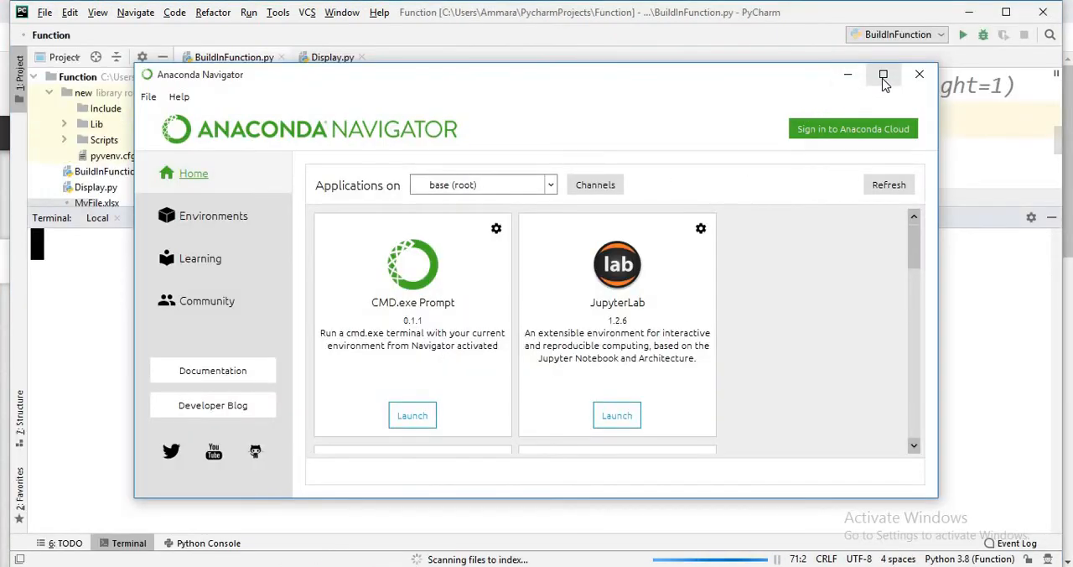
Maximize Anaconda Navigator and launch Jupyter Notebook at localhost:8892 in the browser.
click(883, 73)
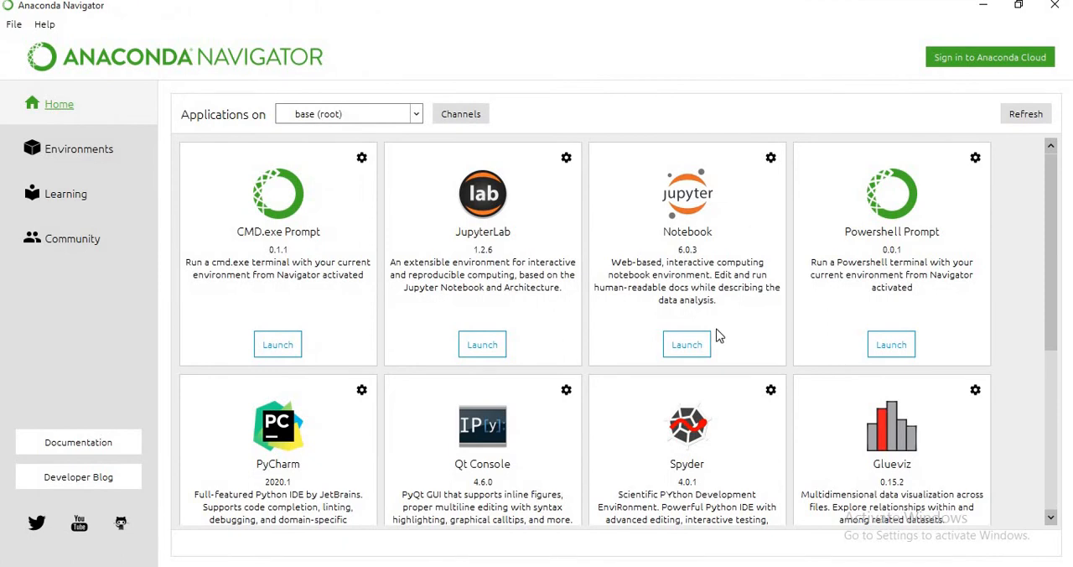
mouse_move(711, 267)
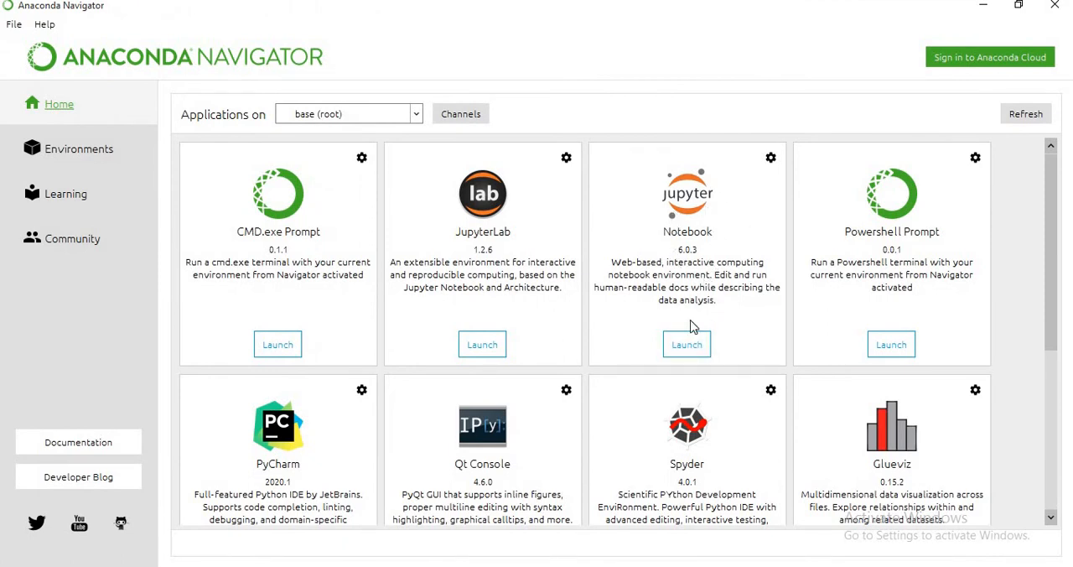
click(687, 344)
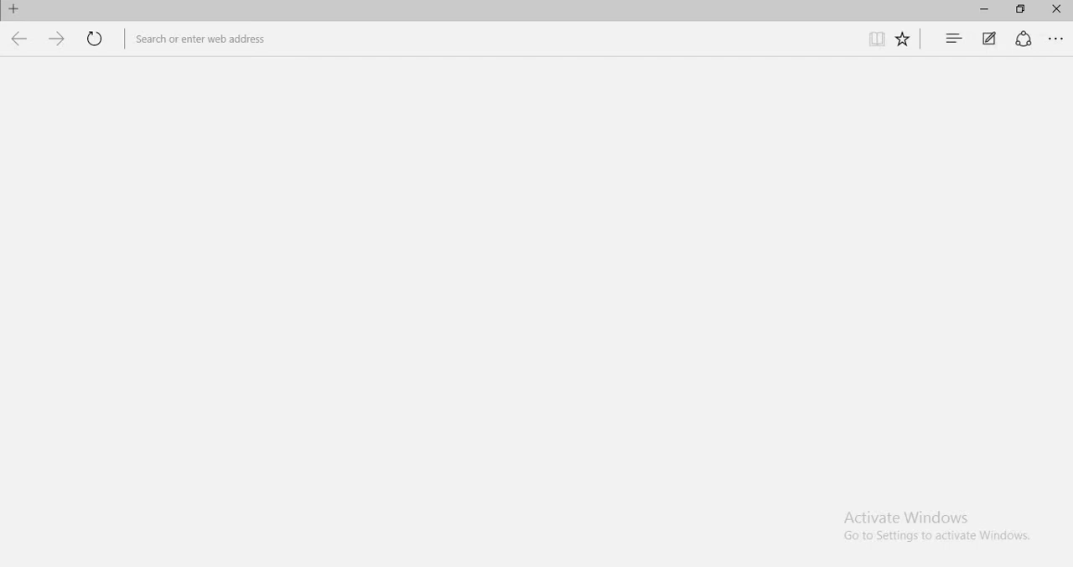
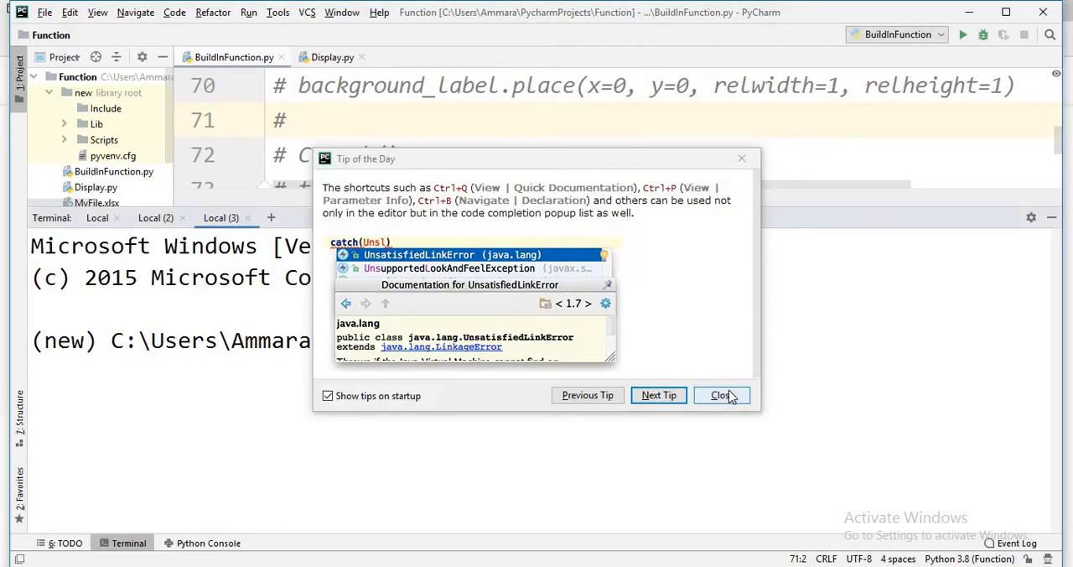
Dismiss the tip and reach the Project Interpreter's add-package list via File > Settings.
click(721, 394)
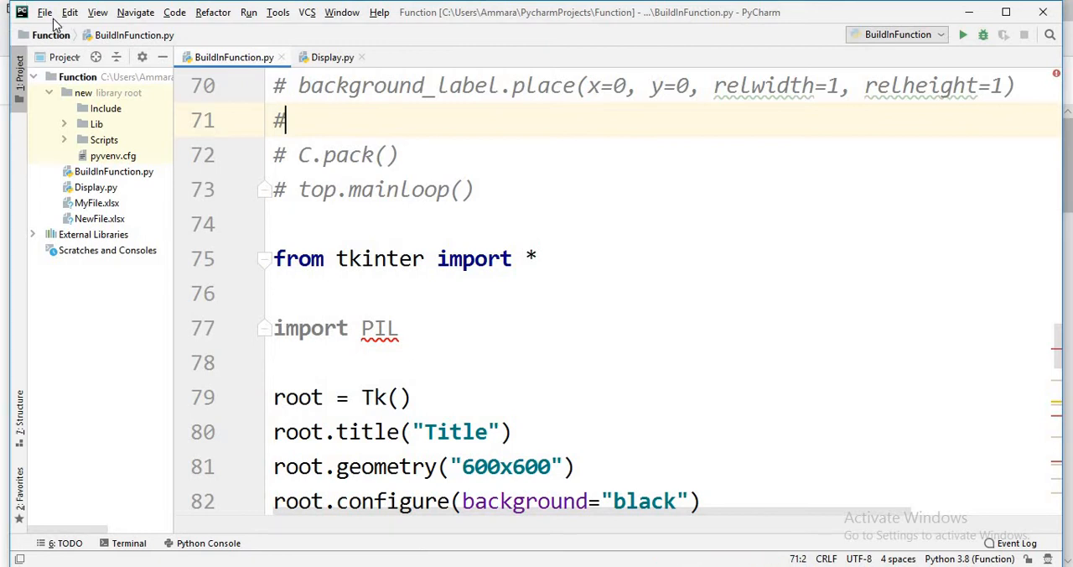
click(70, 14)
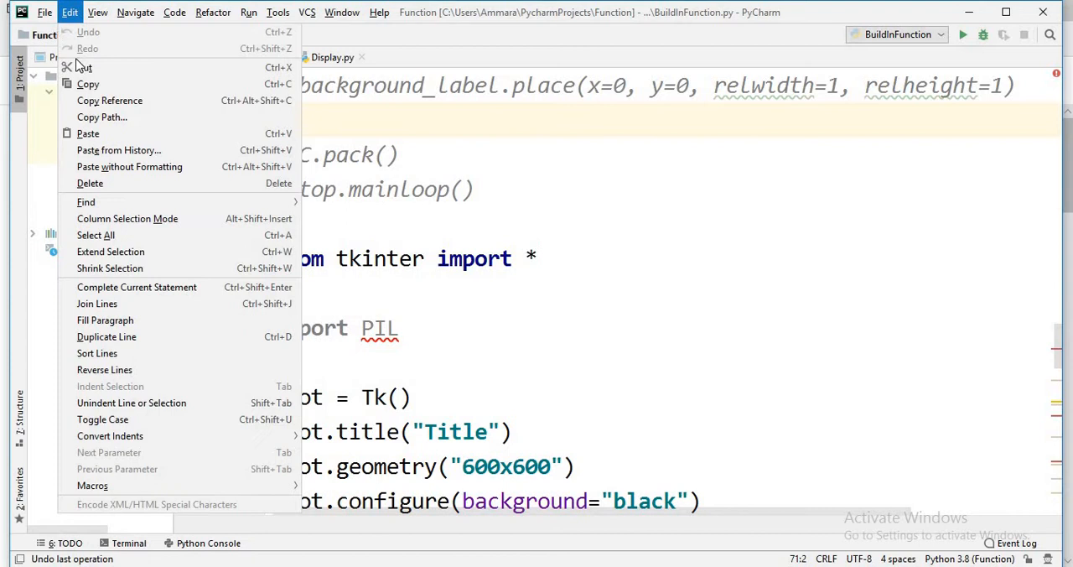
click(44, 13)
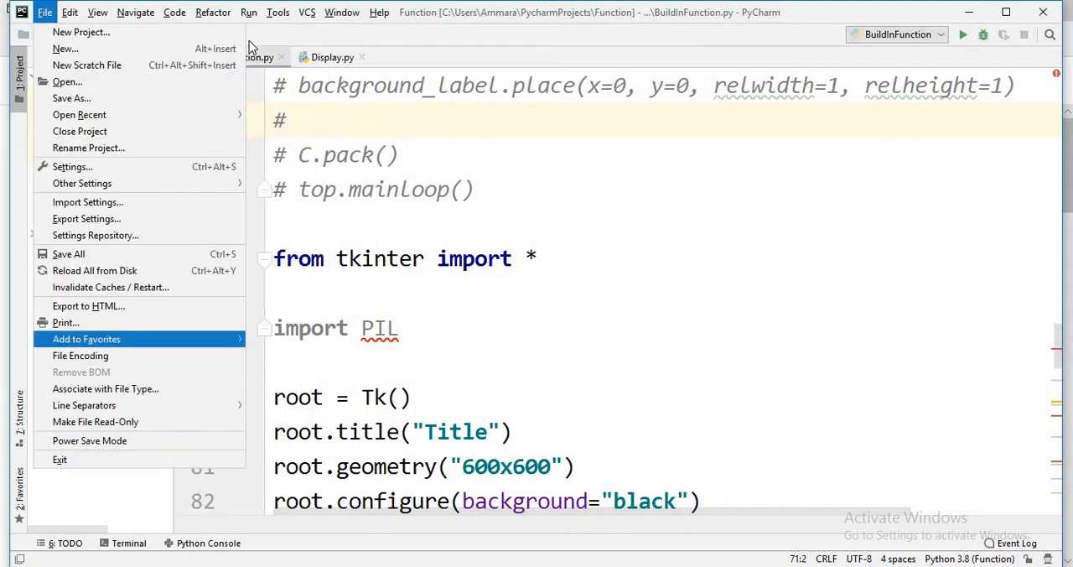
mouse_move(88, 63)
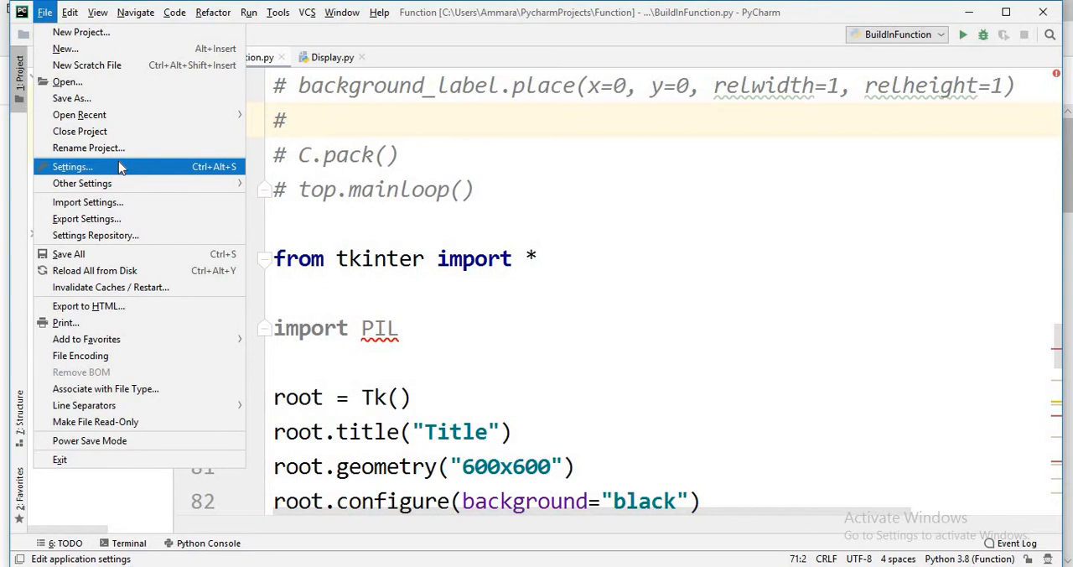
click(70, 166)
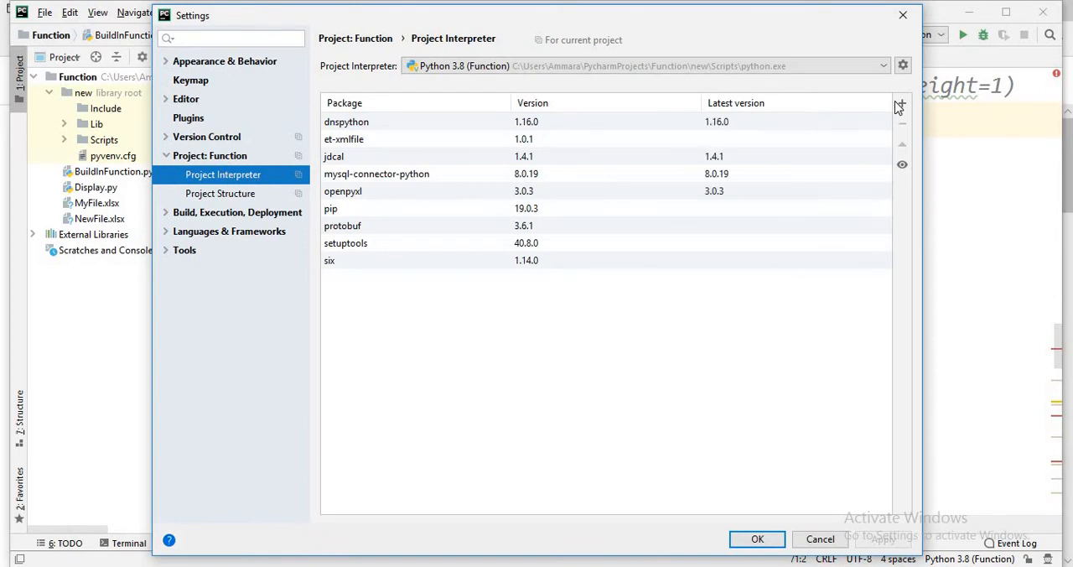
click(900, 102)
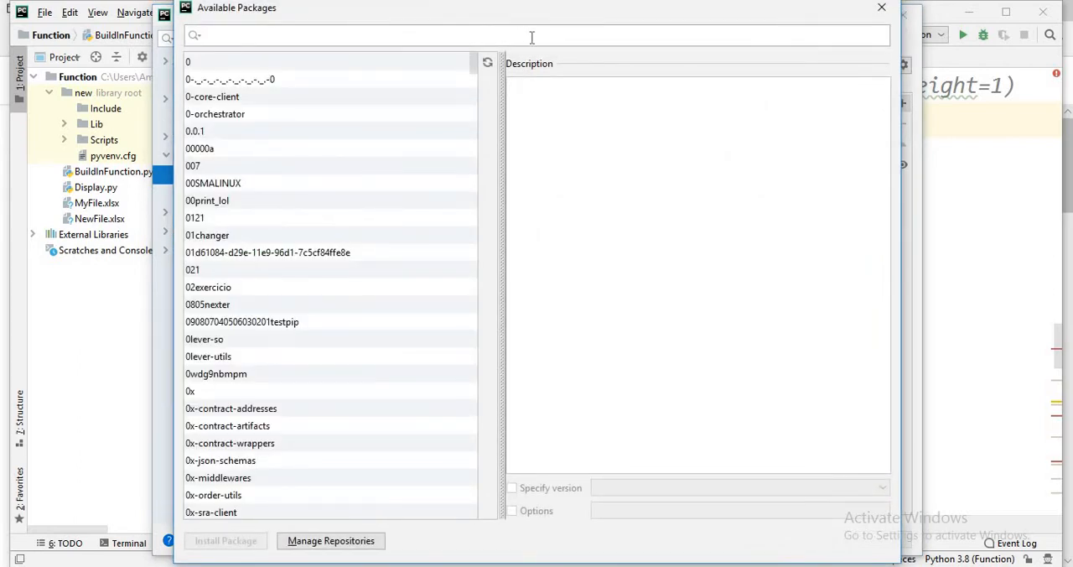
Filter the available packages to pandas to see its description and version.
text(p)
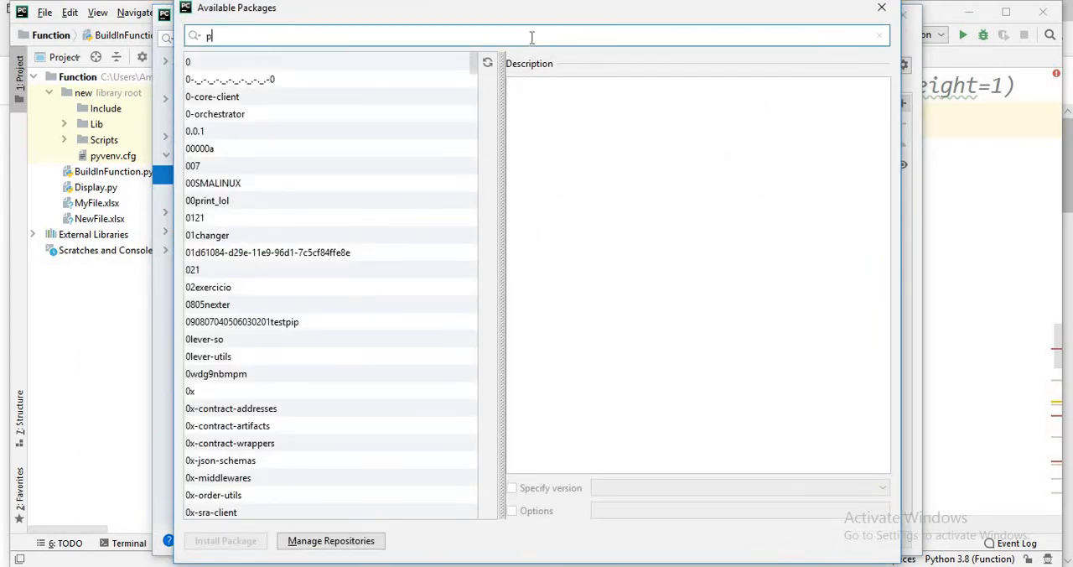
text(andas)
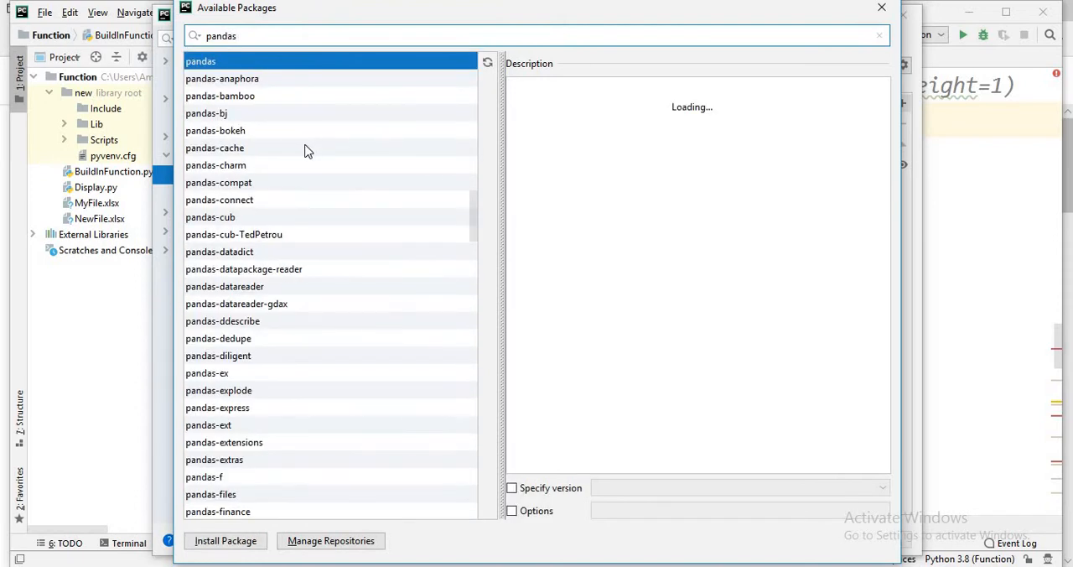
mouse_move(221, 69)
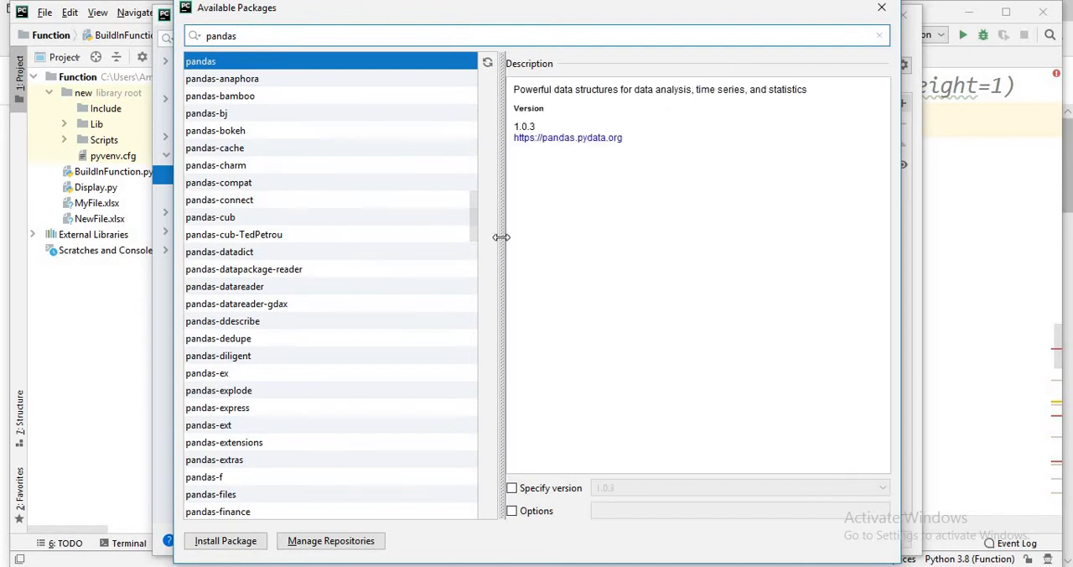
mouse_move(412, 456)
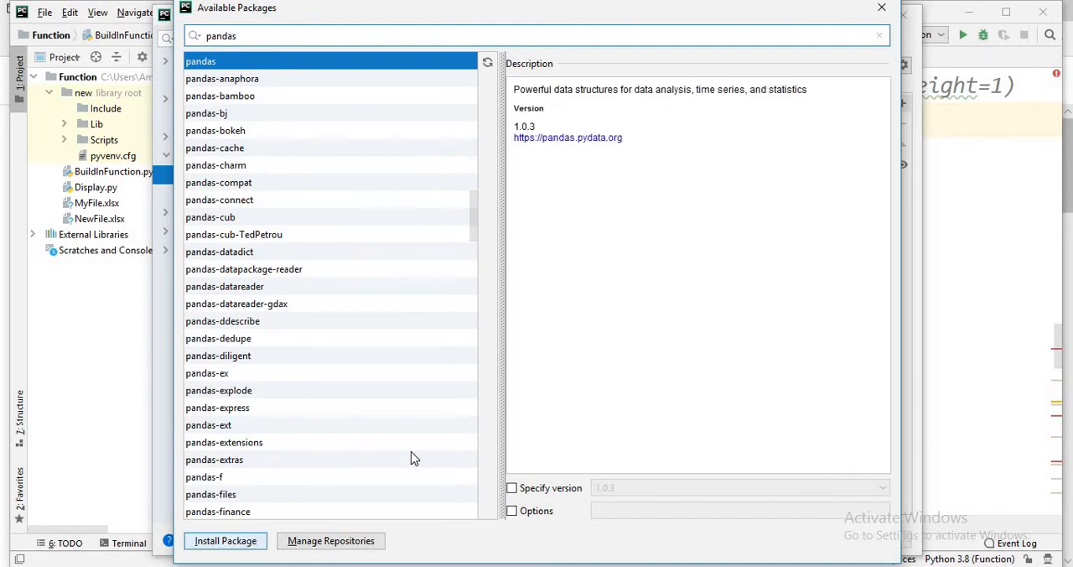
mouse_move(878, 6)
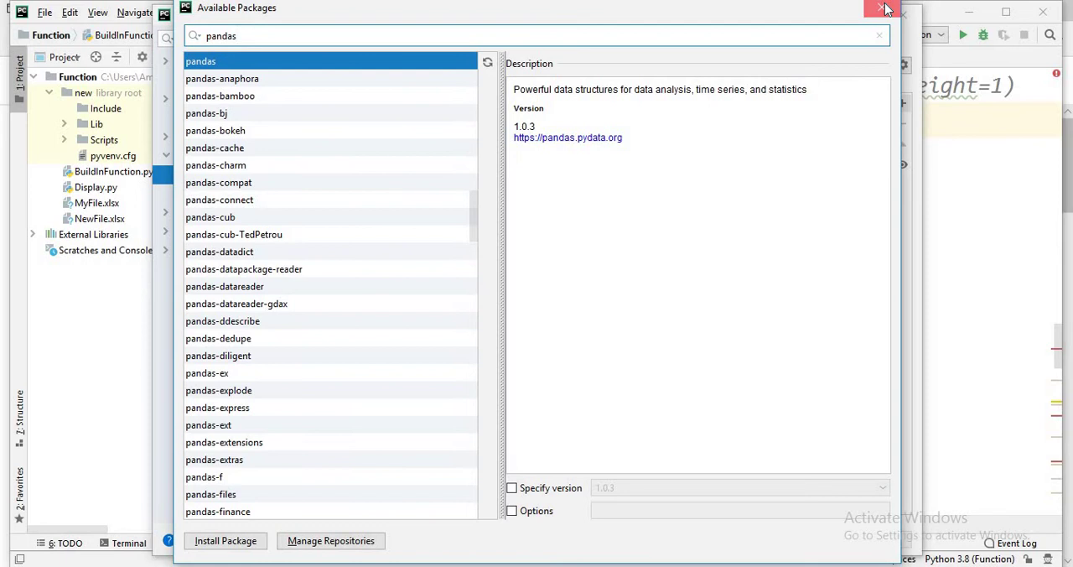
Close the packages list and run pip install pandas in the PyCharm terminal.
click(875, 10)
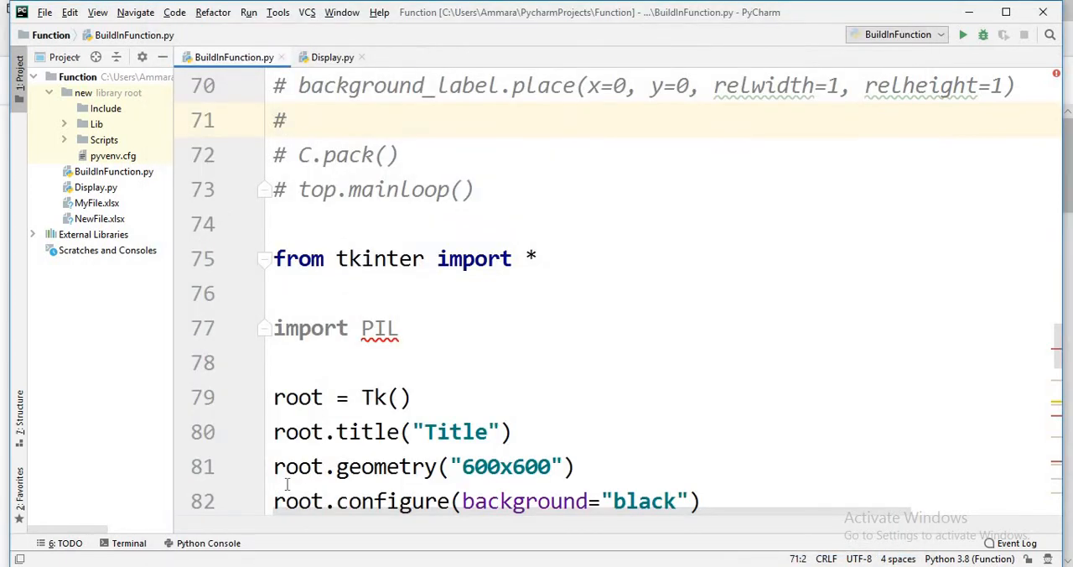
click(120, 544)
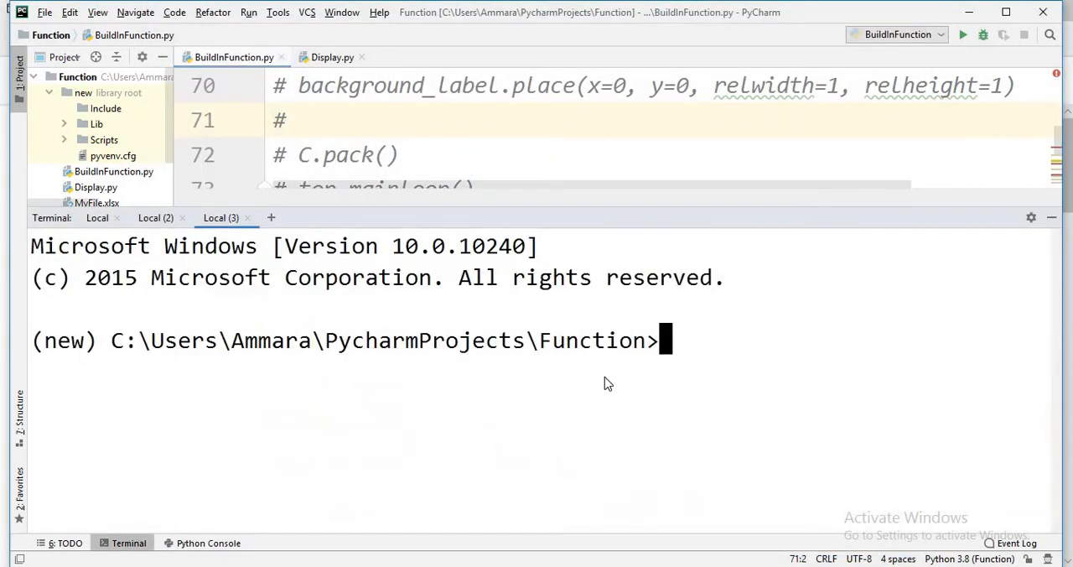
text(pip install pandas)
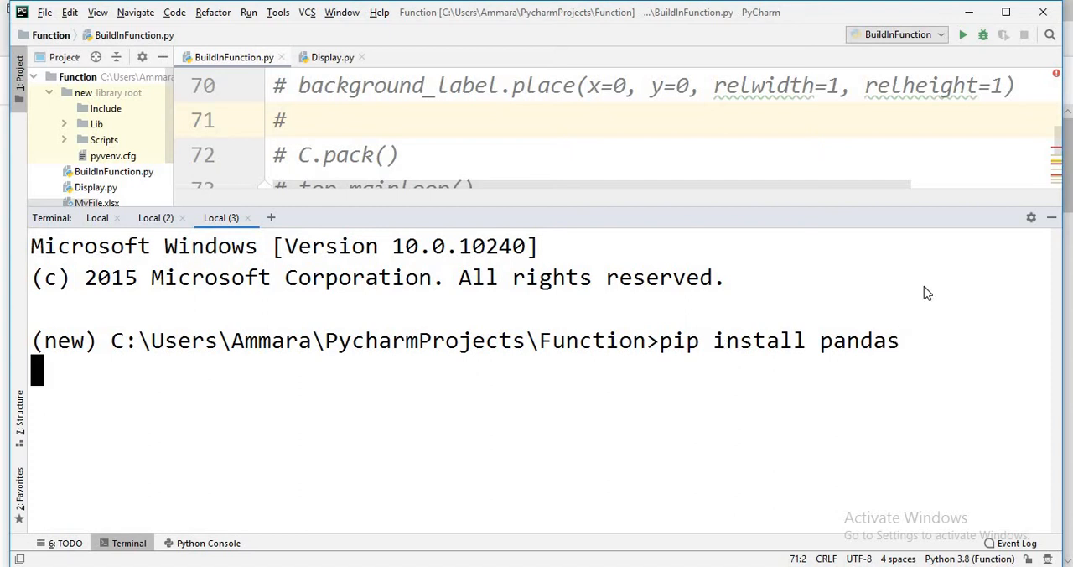
key(Enter)
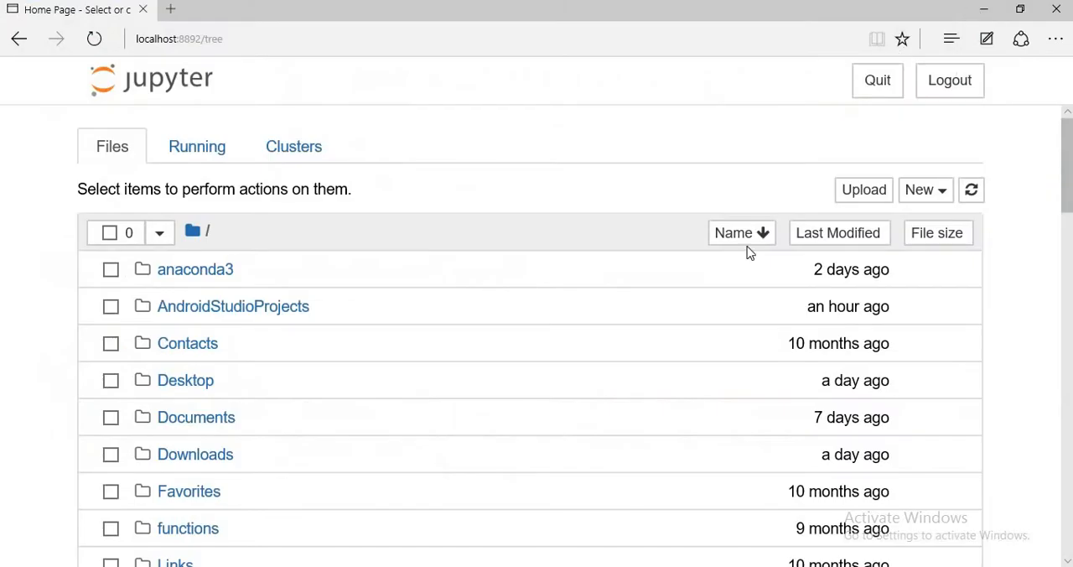
mouse_move(470, 261)
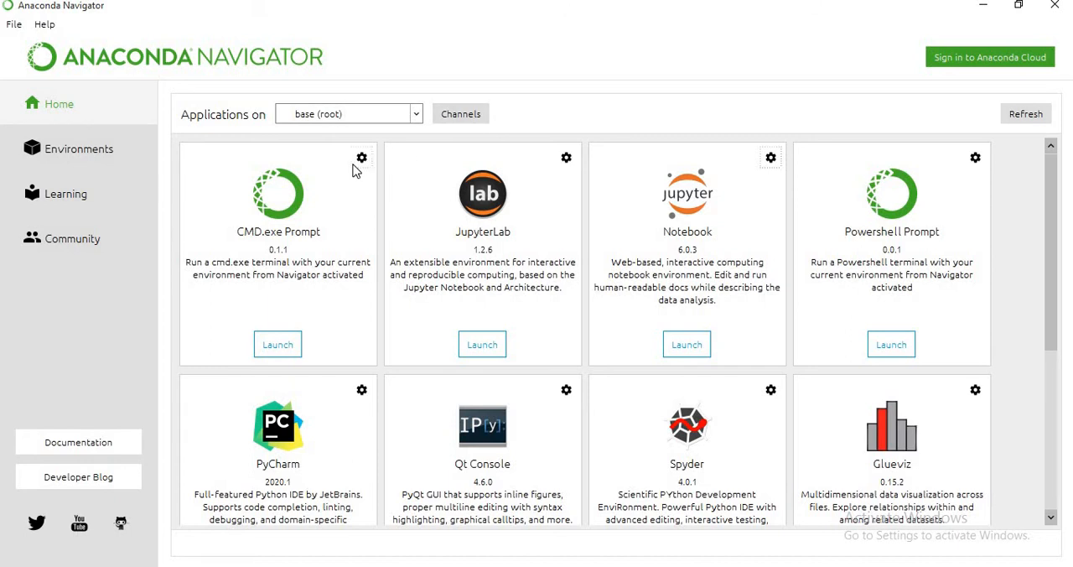
Open a terminal for the base environment from Navigator's Environments page.
click(77, 148)
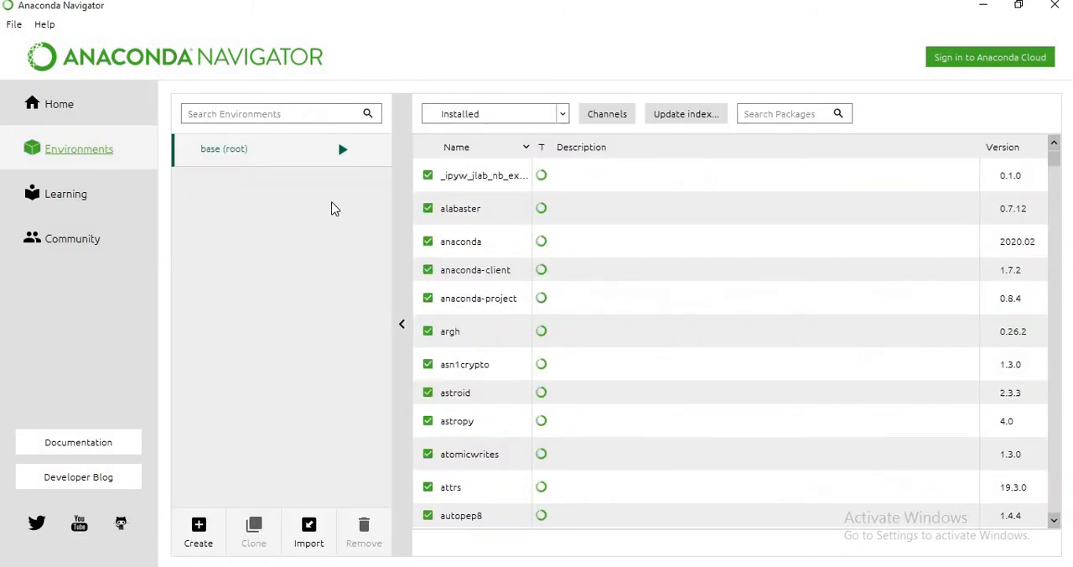
click(342, 149)
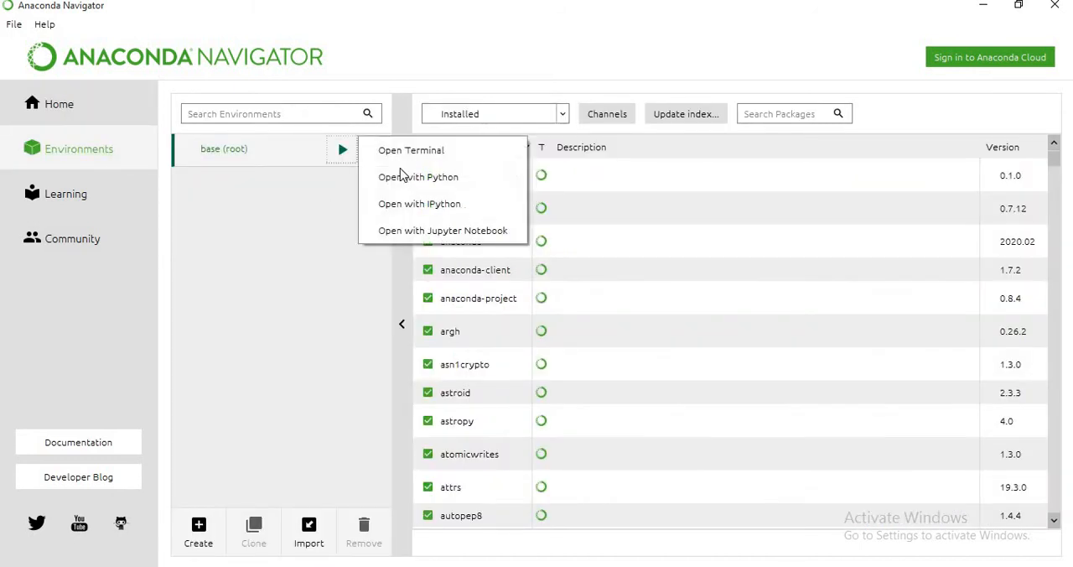
click(411, 150)
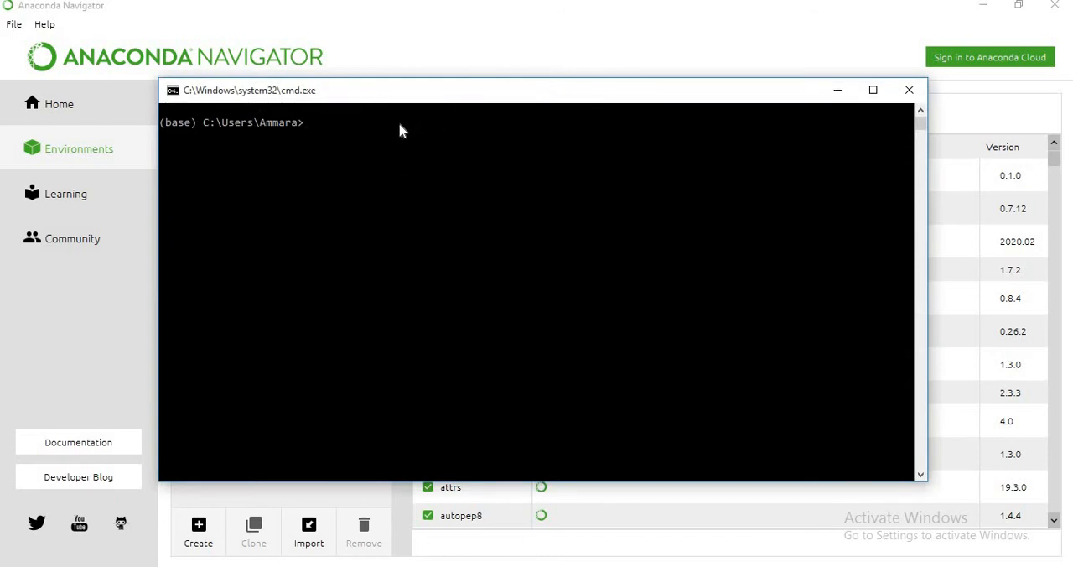
Enter pip install pandas at the command prompt.
text(pip)
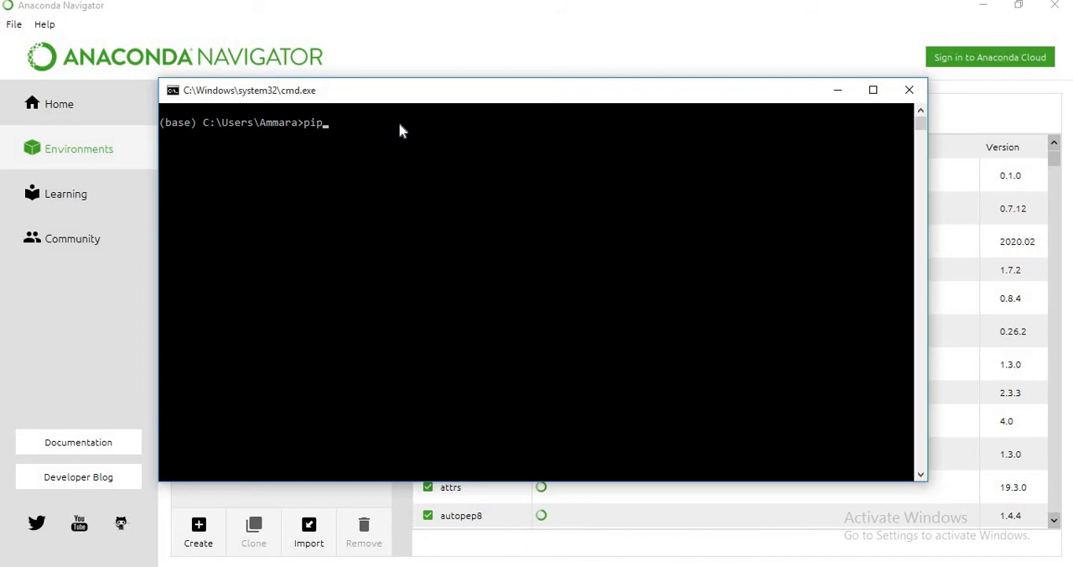
text(in)
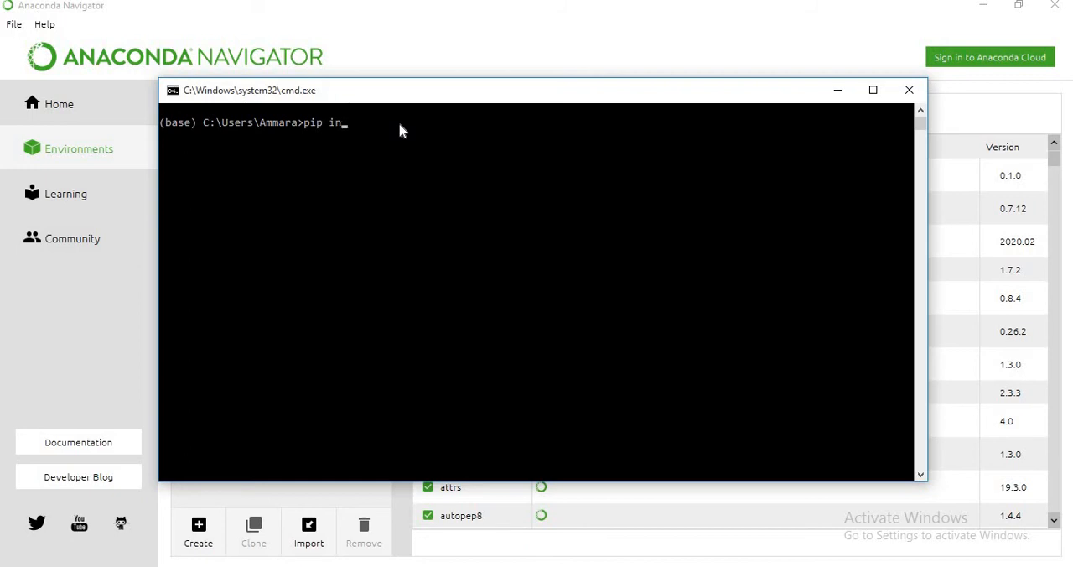
text(stall)
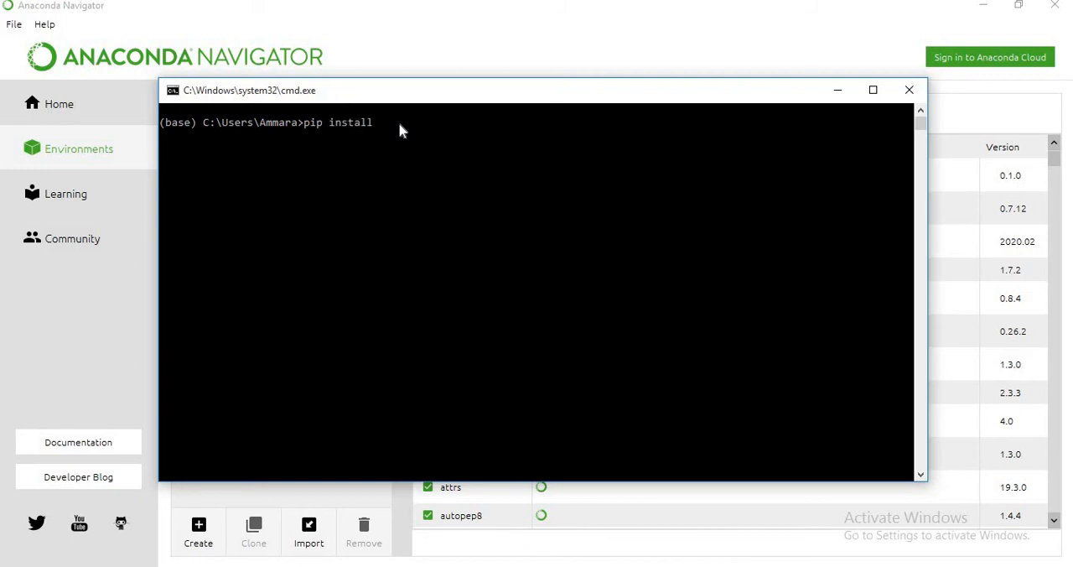
text(pandas)
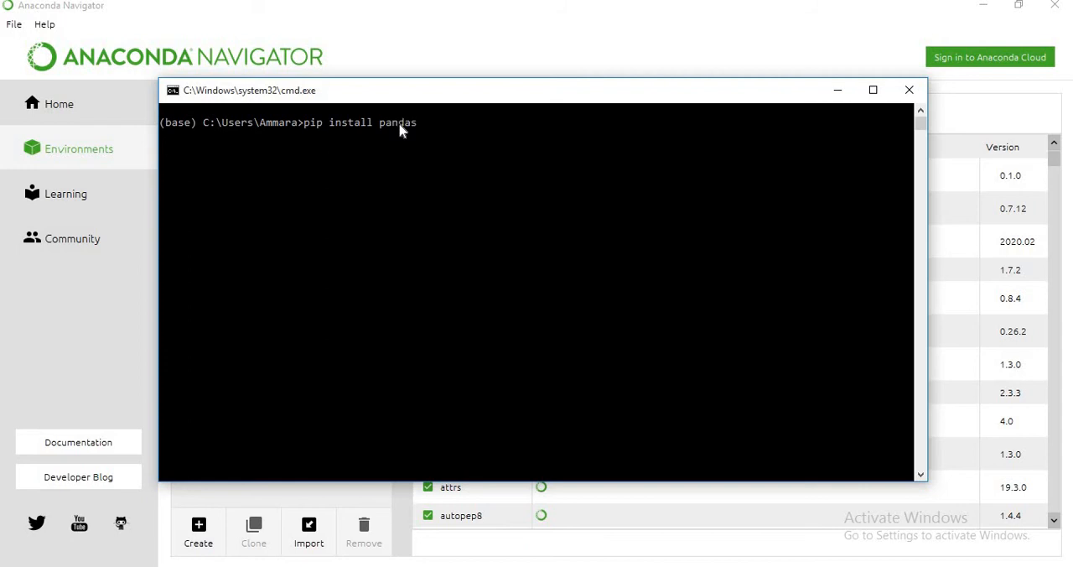
mouse_move(647, 127)
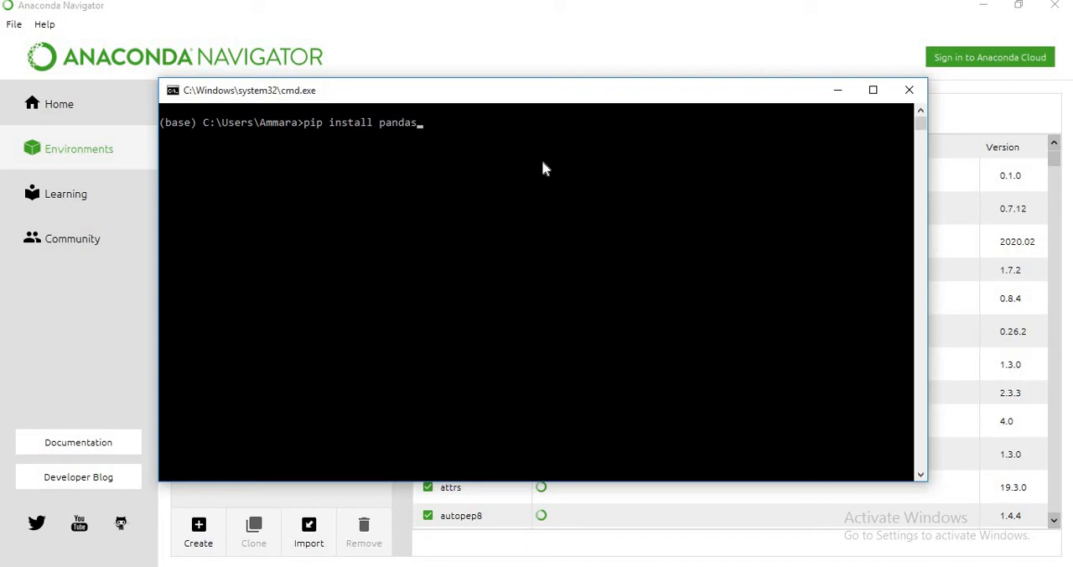
mouse_move(430, 163)
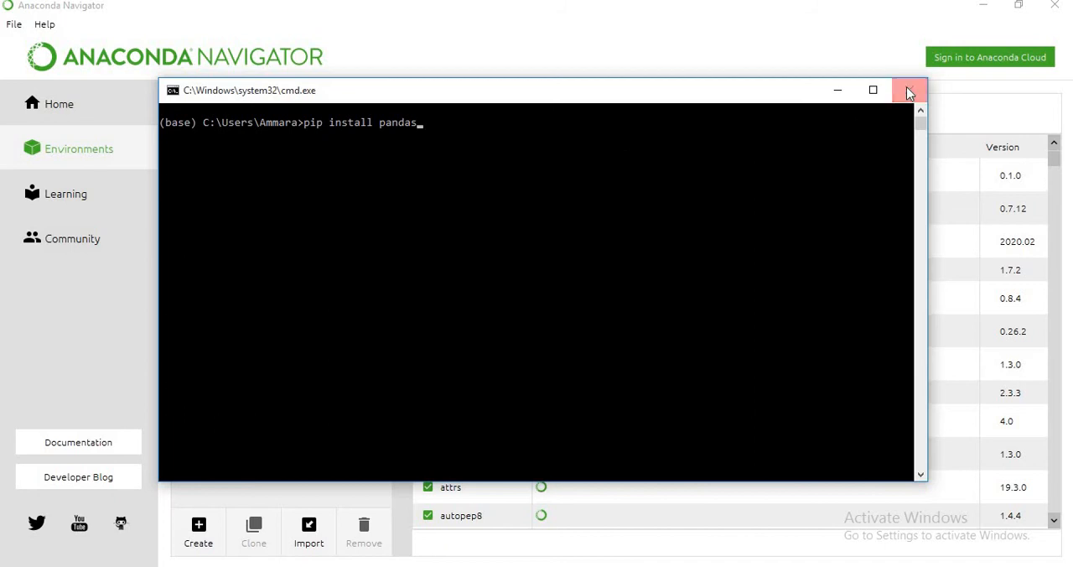
Close the prompt and create a new Python 3 notebook, Untitled2, from the Files page.
click(911, 90)
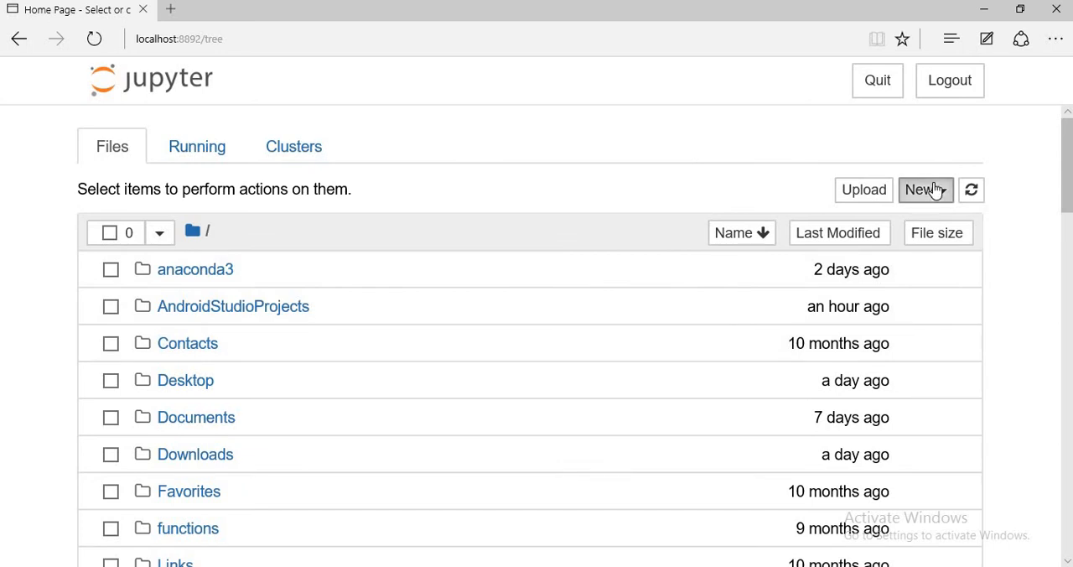
click(926, 188)
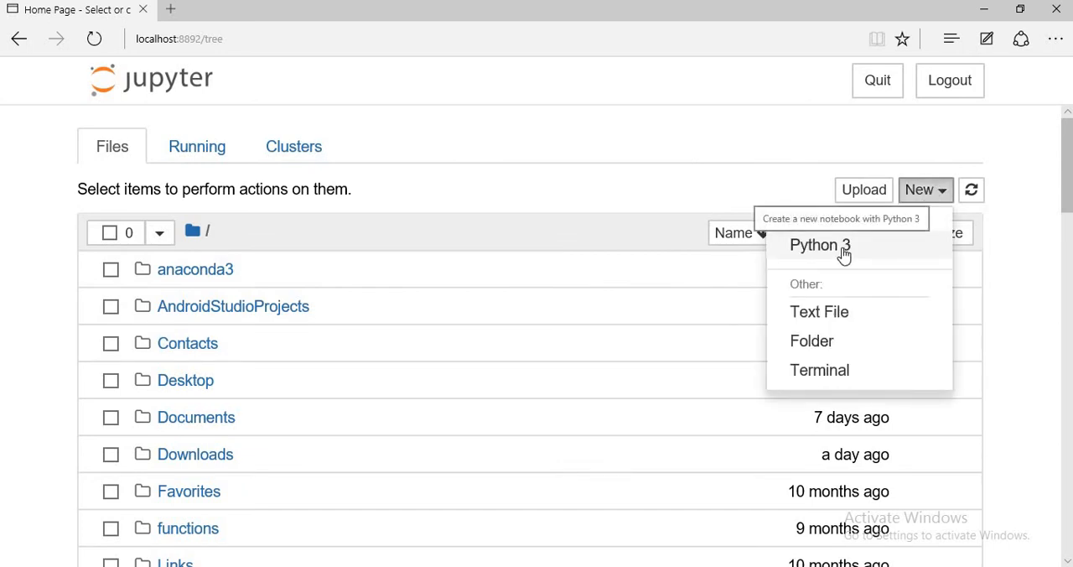
click(818, 245)
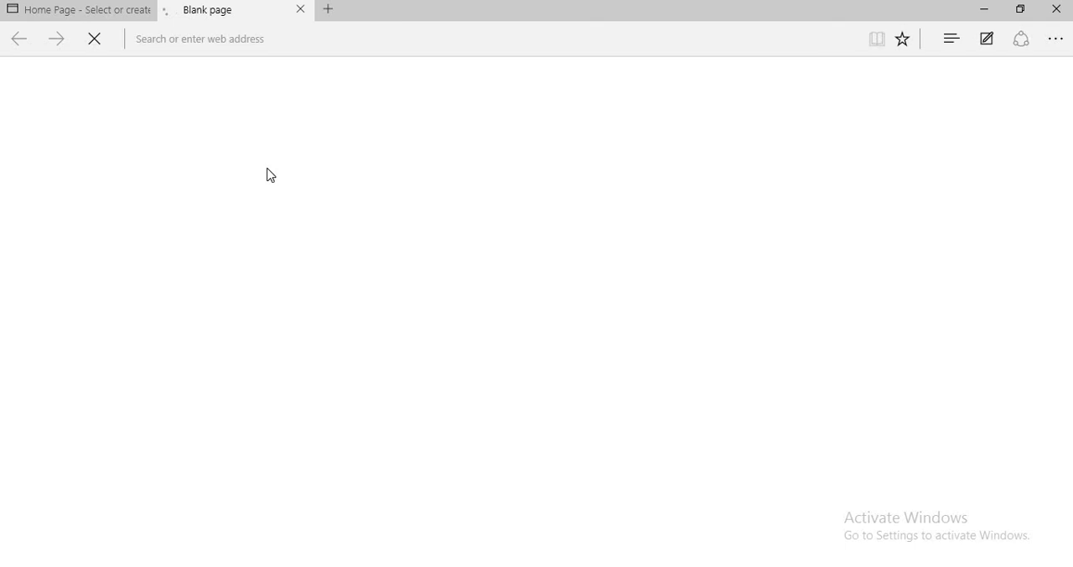
text(localhost:8892/notebooks/Untitled2.ipynb?kernel_name=python3)
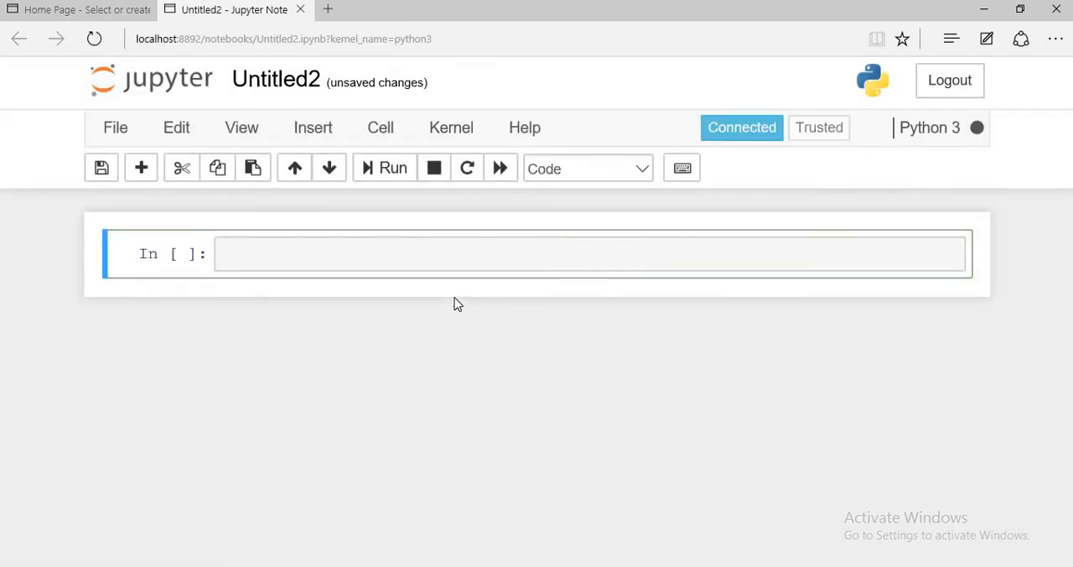
Start editing the code cell, begin renaming Untitled2, then cancel to keep the name.
click(493, 254)
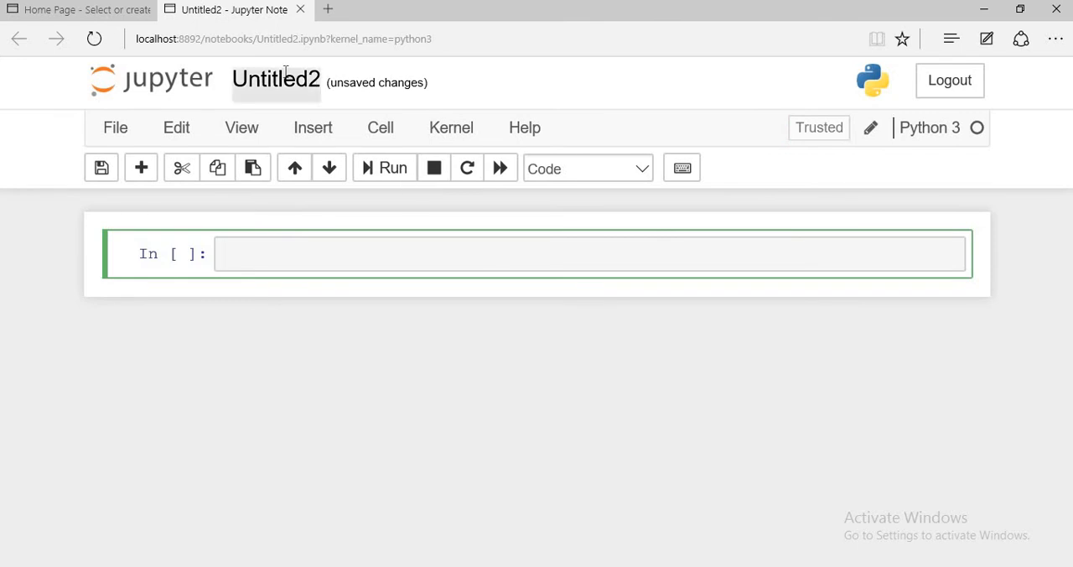
click(278, 81)
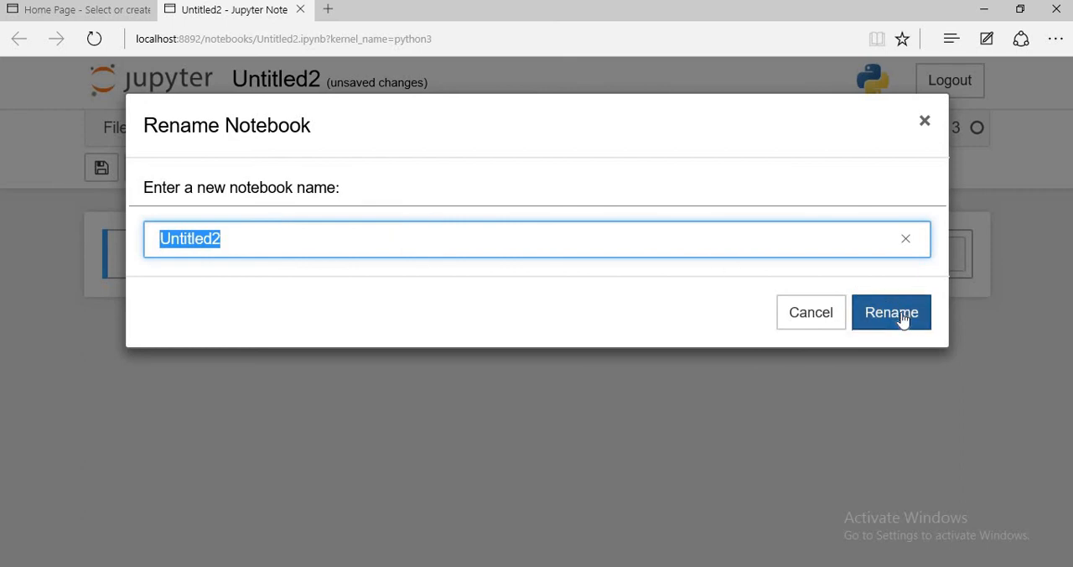
mouse_move(816, 311)
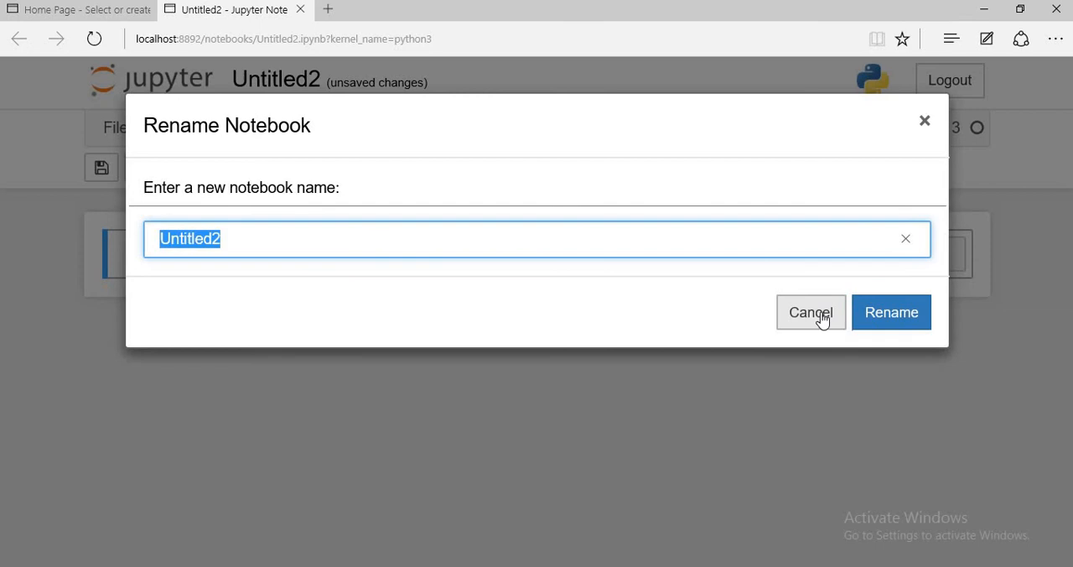
click(809, 312)
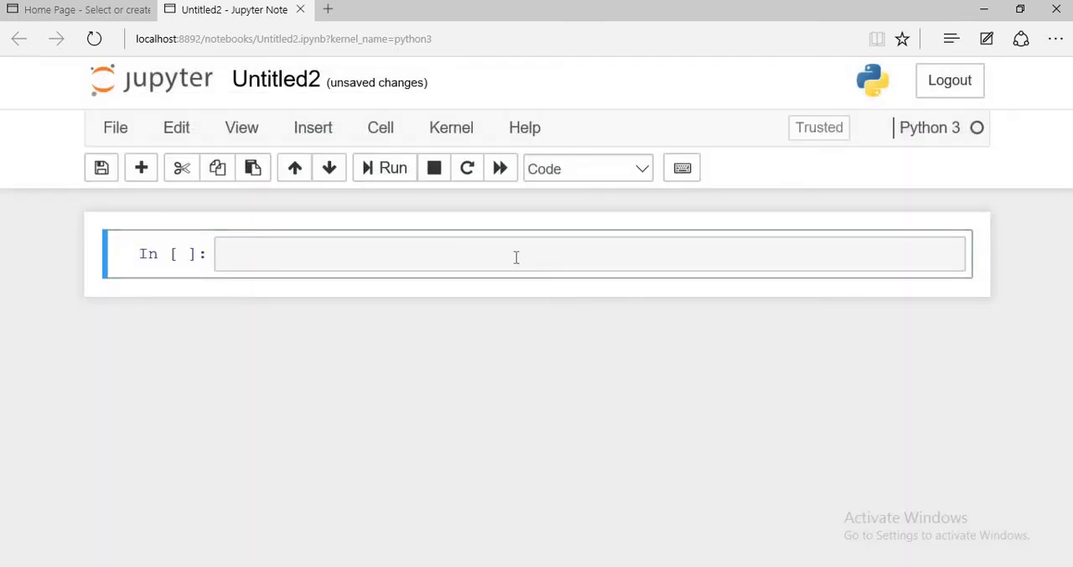
Write import pandas as pd in the first cell.
click(517, 257)
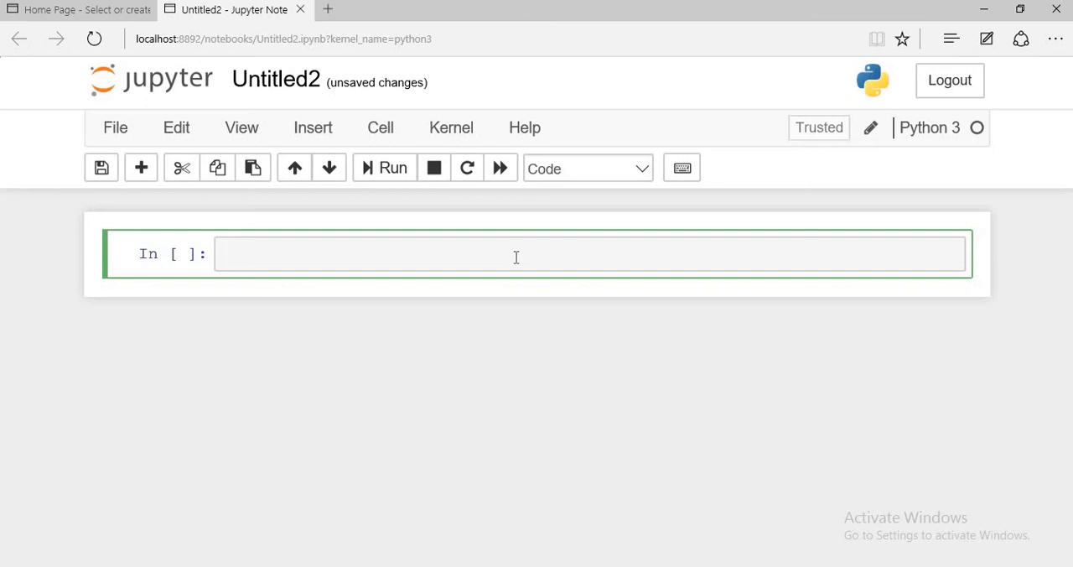
text(import p)
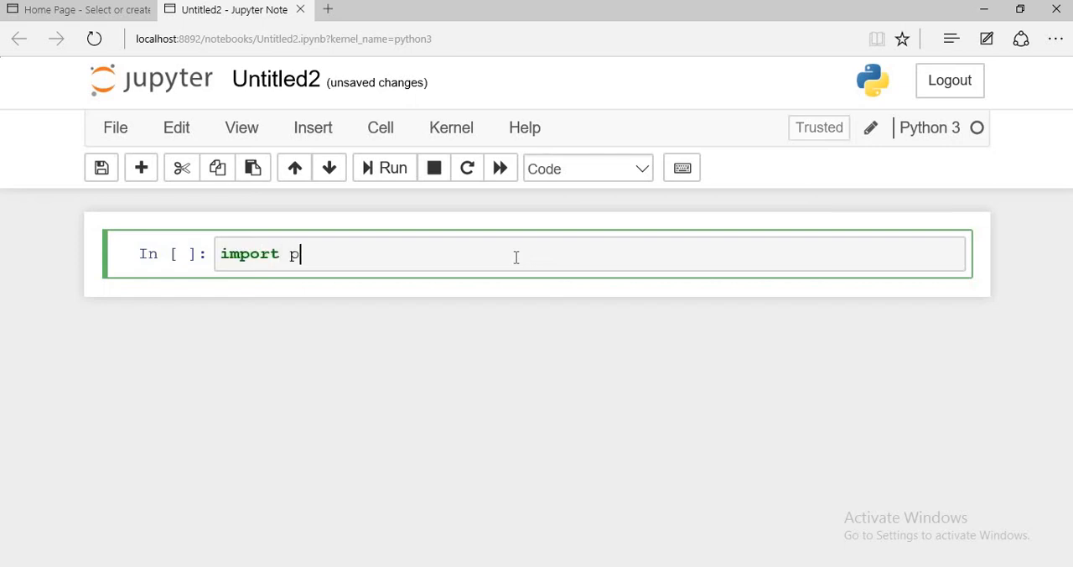
text(andas as)
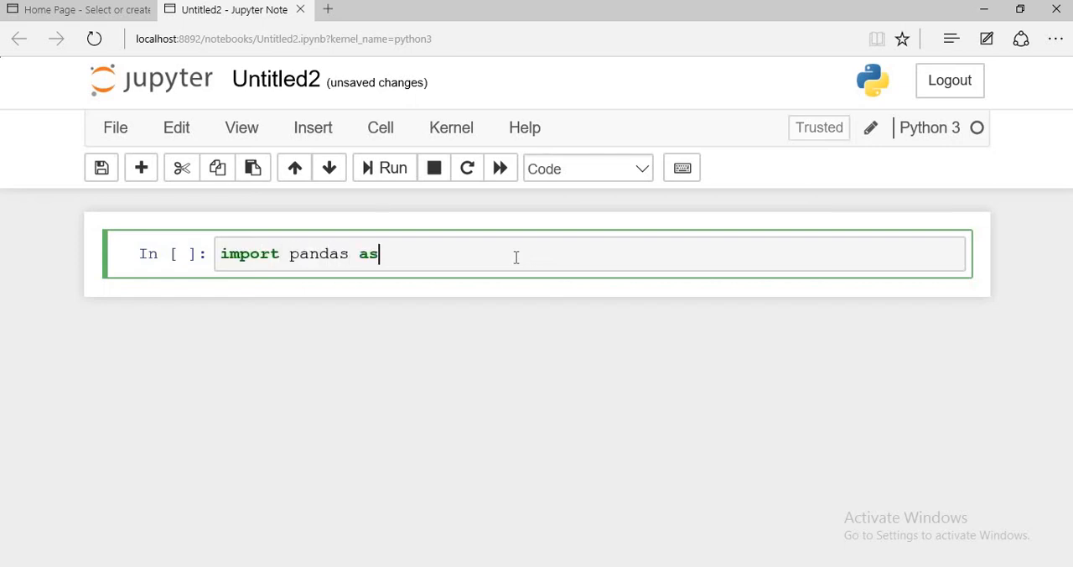
text(pd)
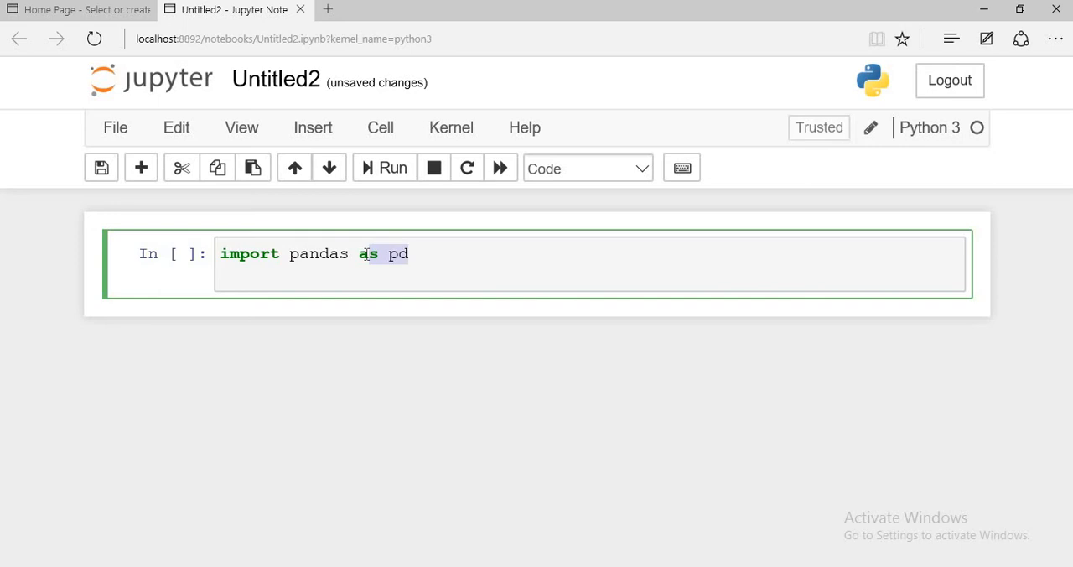
key(Delete)
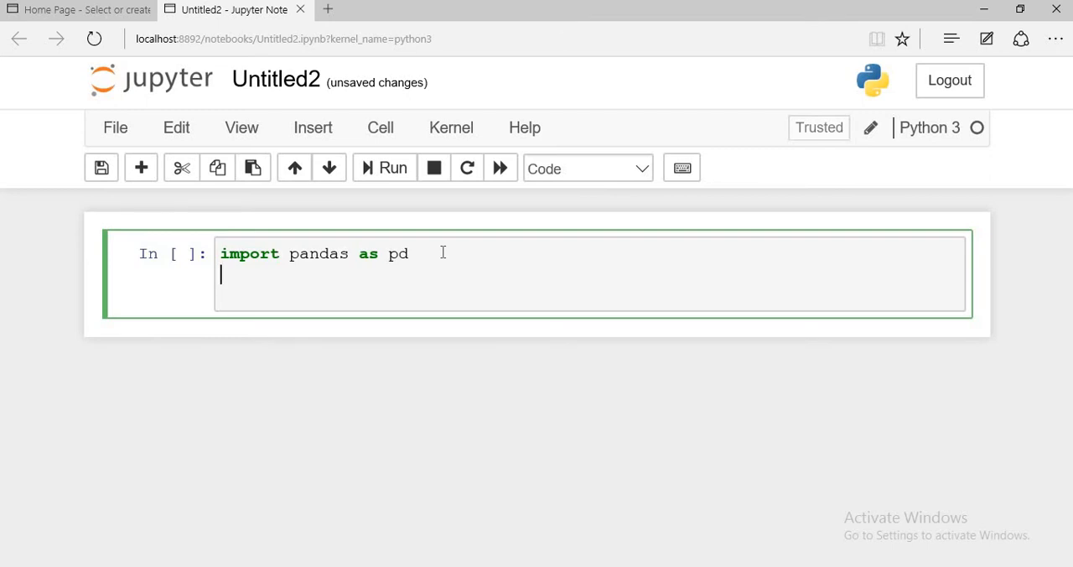
Add import matplotlib.pyplot as m on the next line.
text(import)
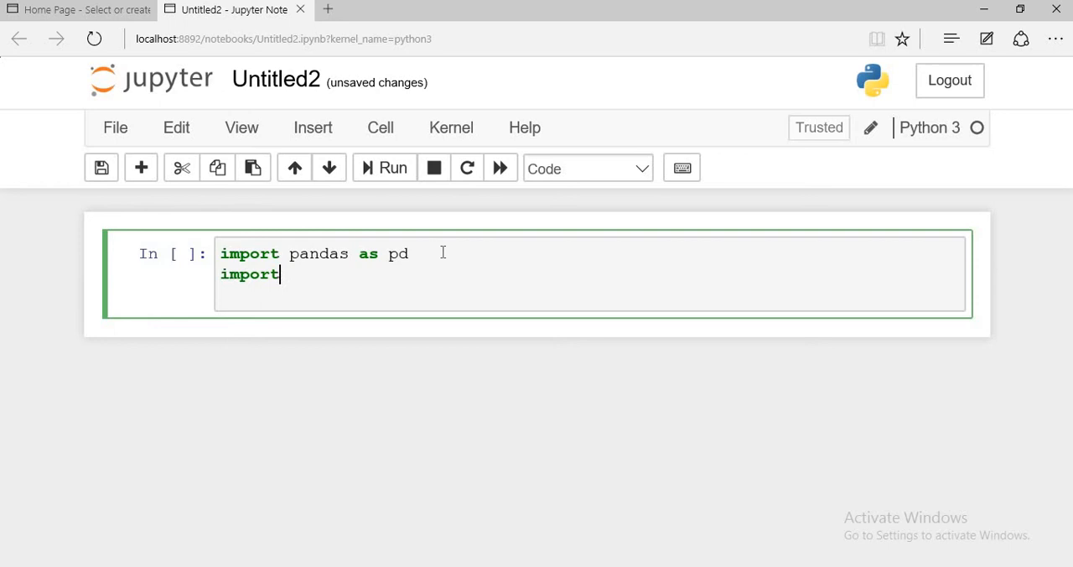
text(matpl)
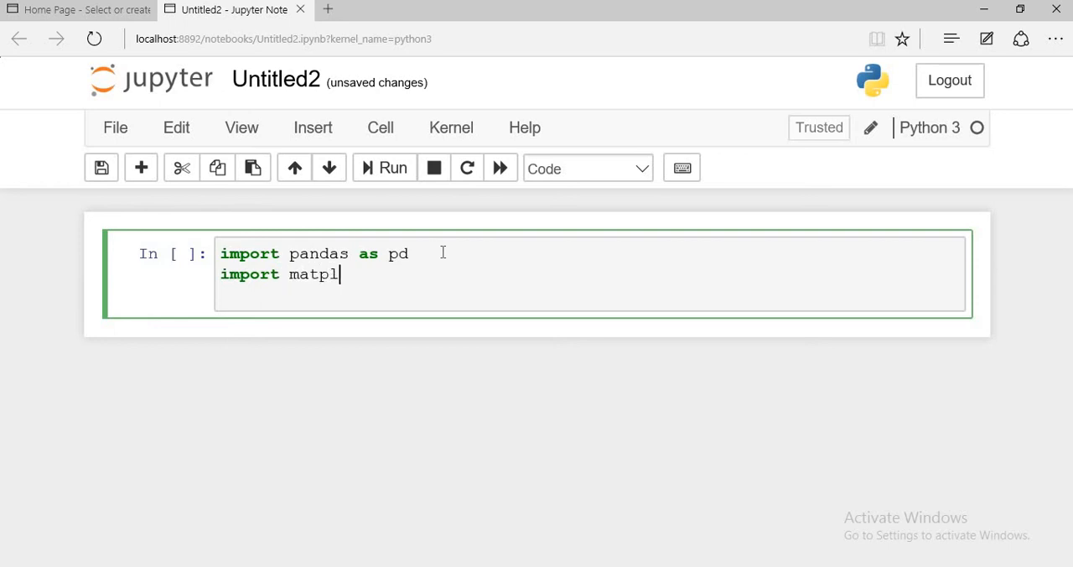
text(otli)
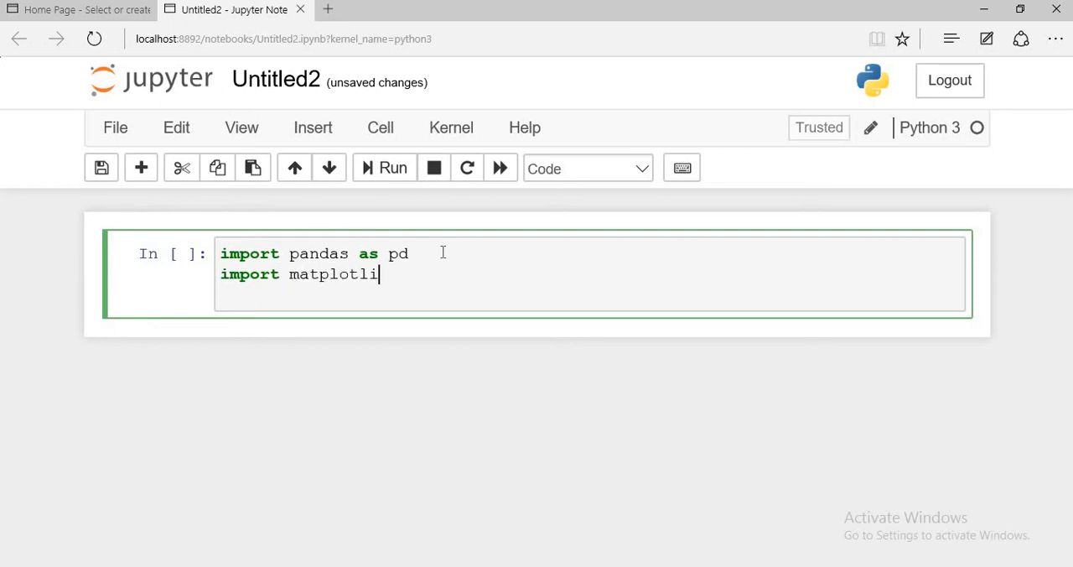
text(b.)
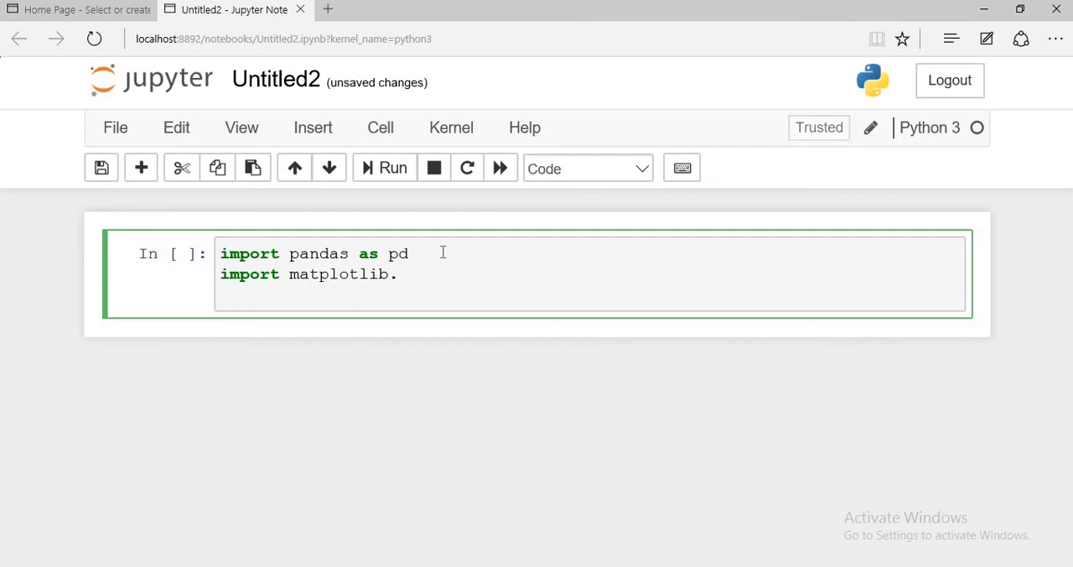
text(pyplot as m)
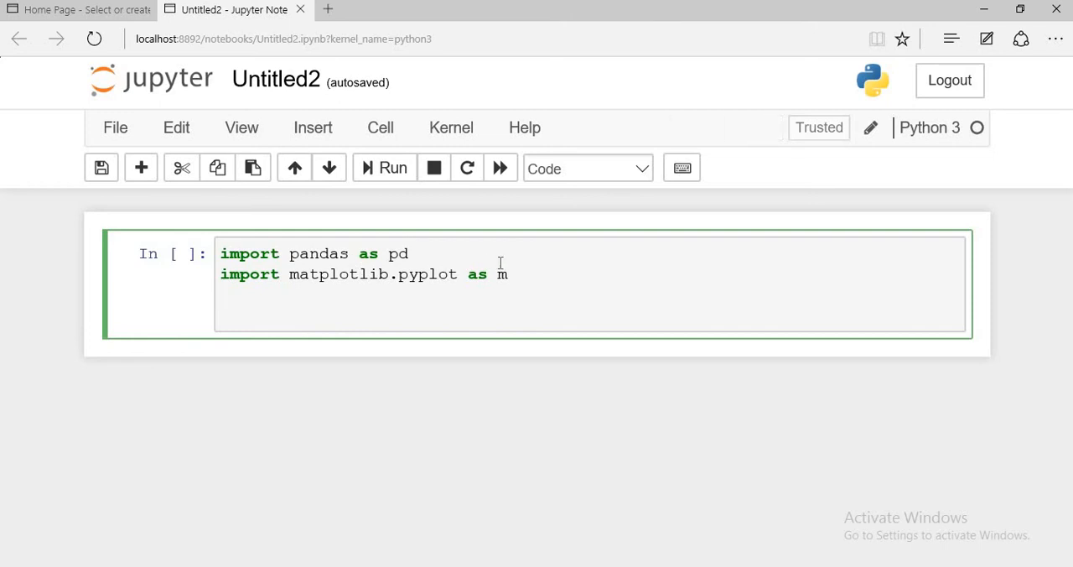
mouse_move(527, 274)
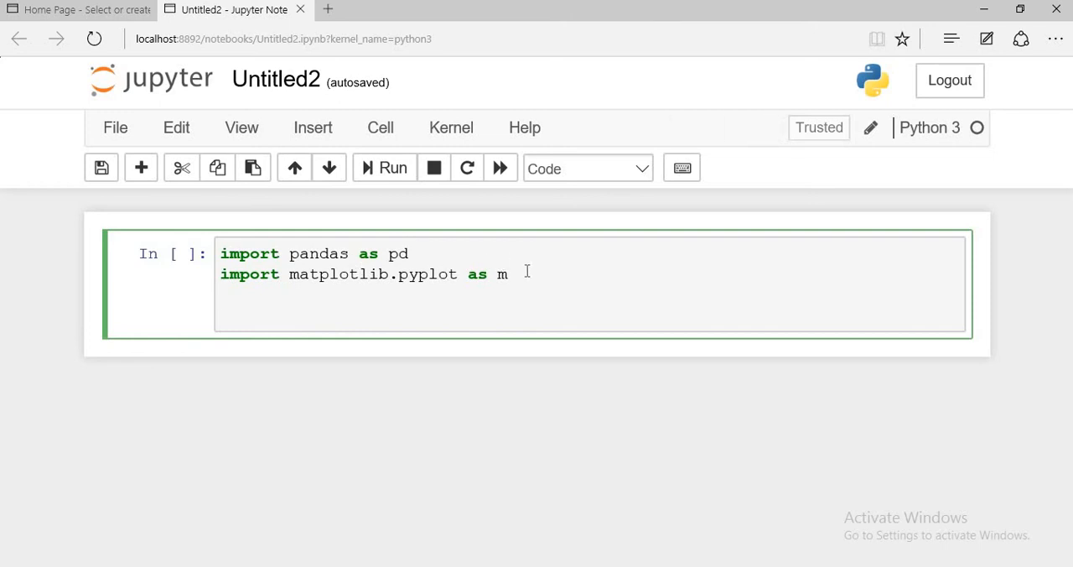
key(Enter)
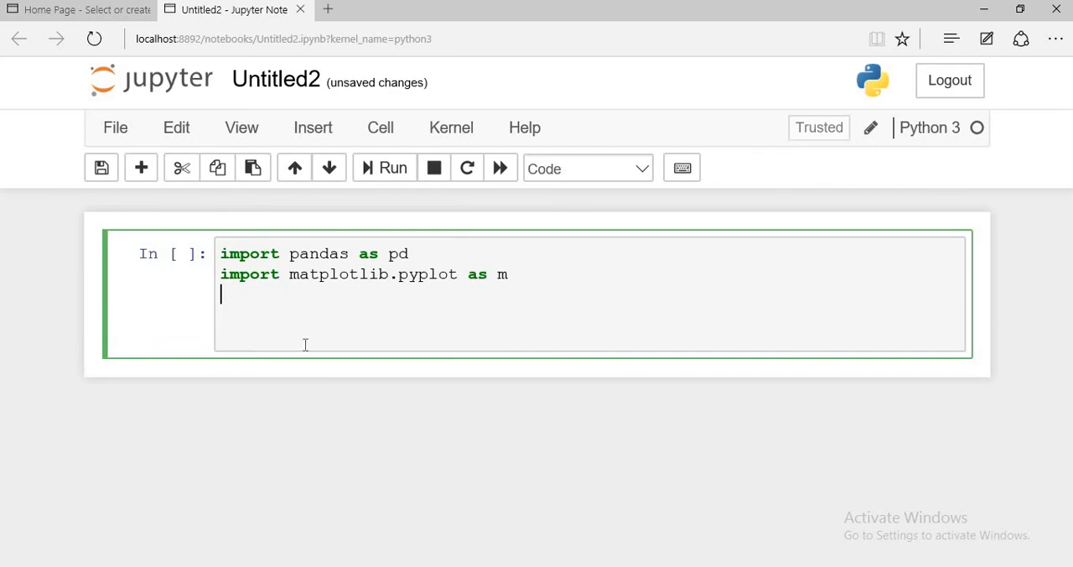
Begin the Data dictionary with a Marks list [4,66,3,8,9].
text(Data)
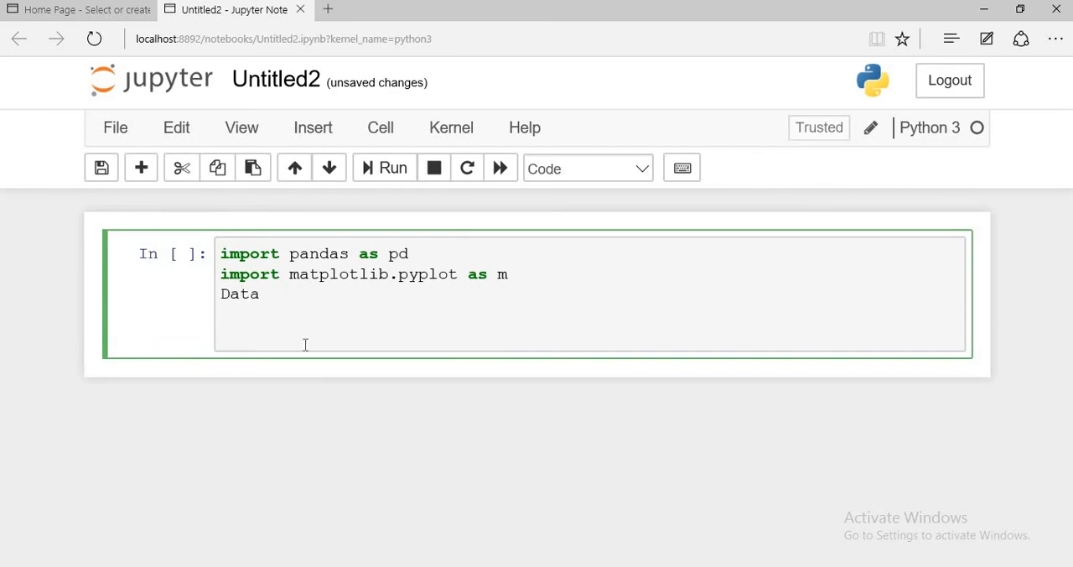
text(=)
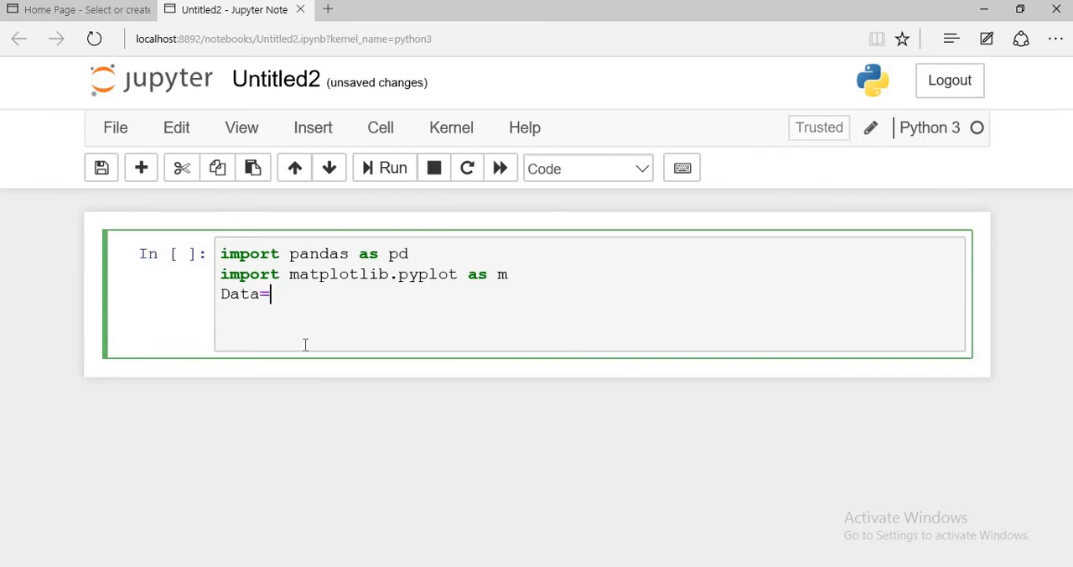
text(P)
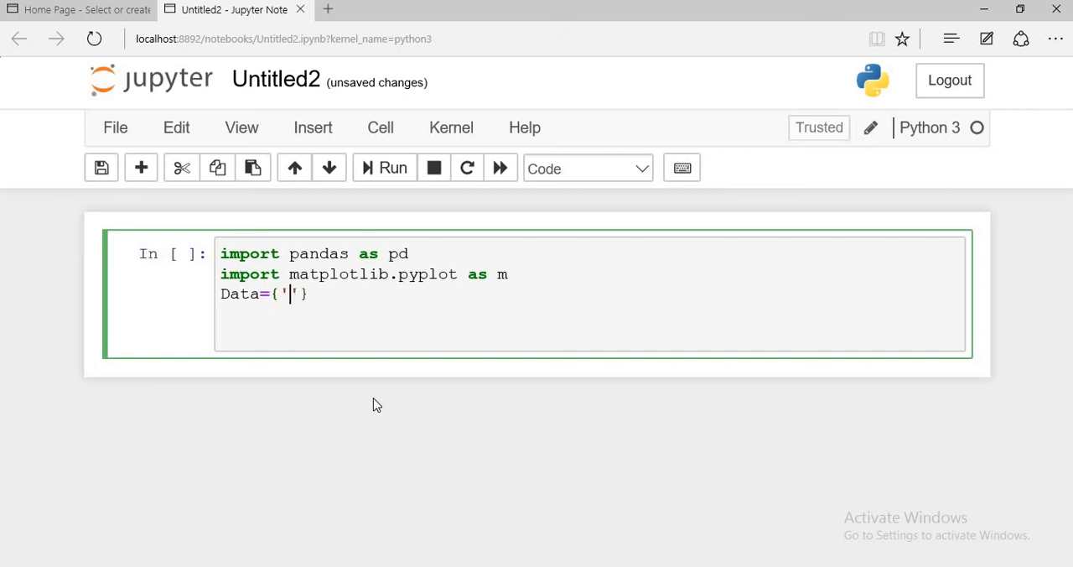
text(Marks)
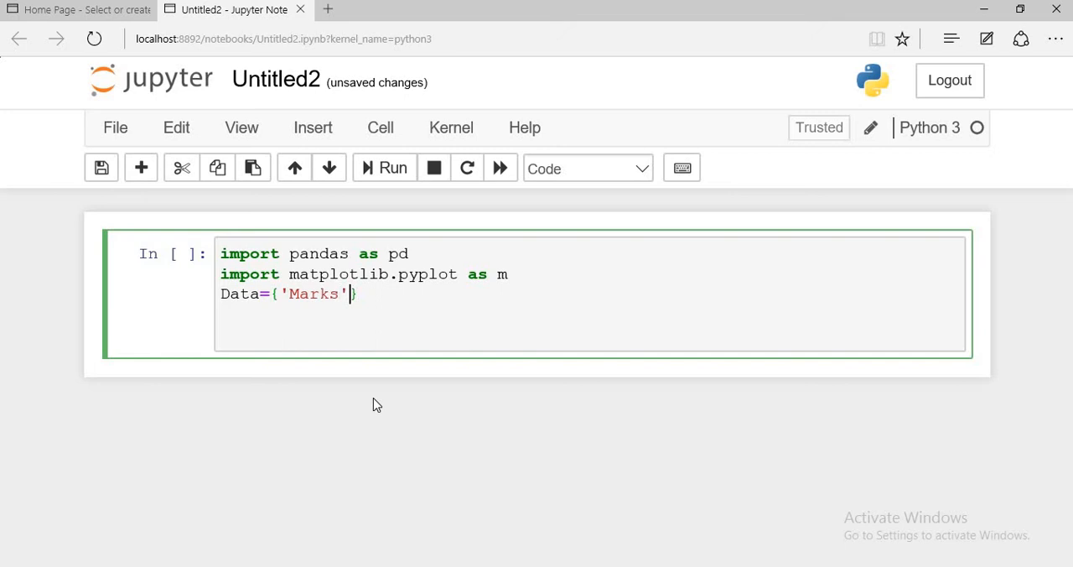
text(:[4)
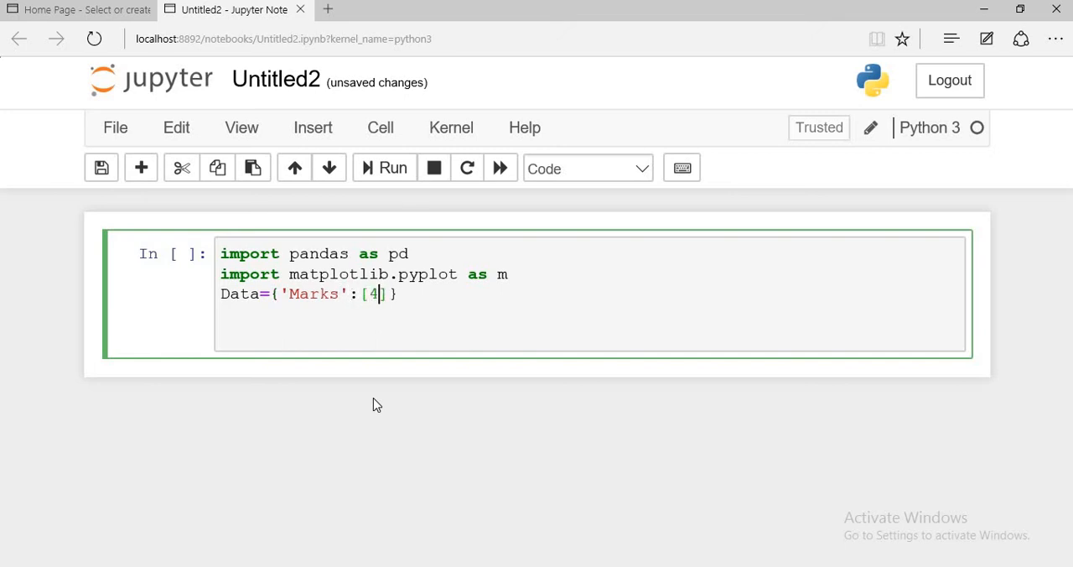
text(,66,3,8,9)
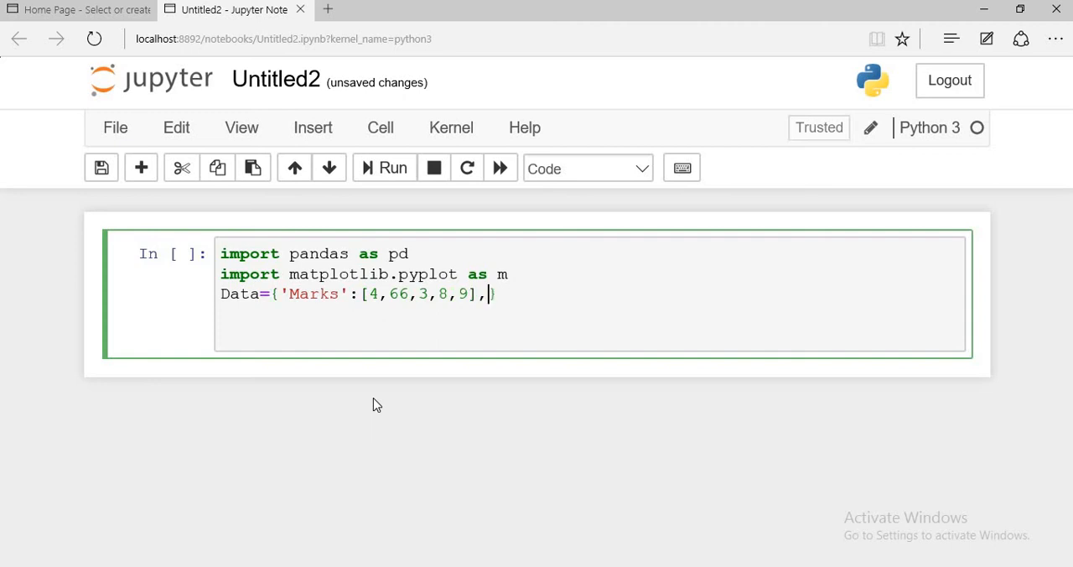
Add the age list [66,44,33,9,44,55,33,6] to the Data dictionary.
text("age")
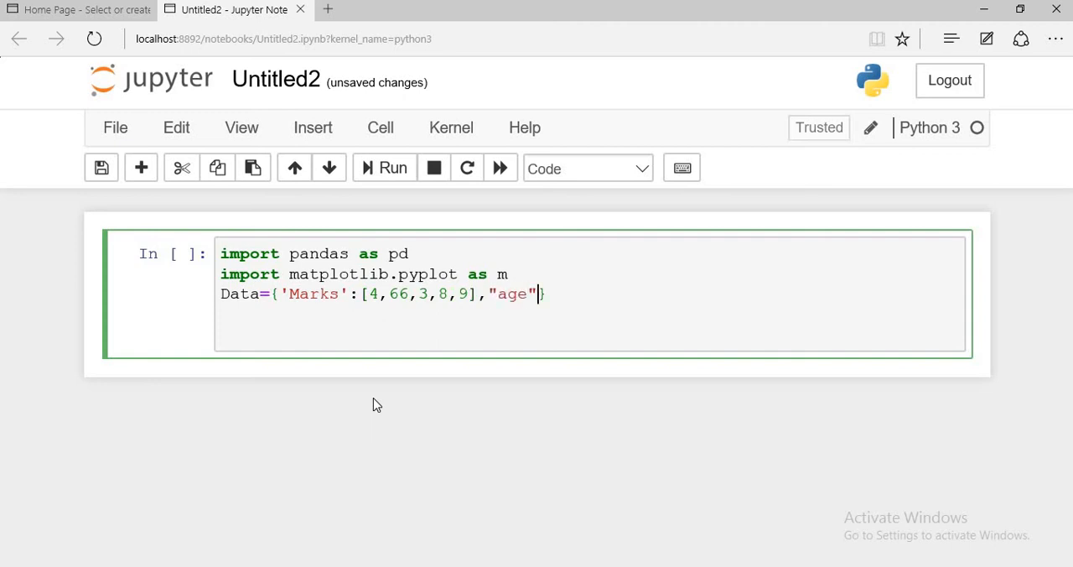
text(:{)
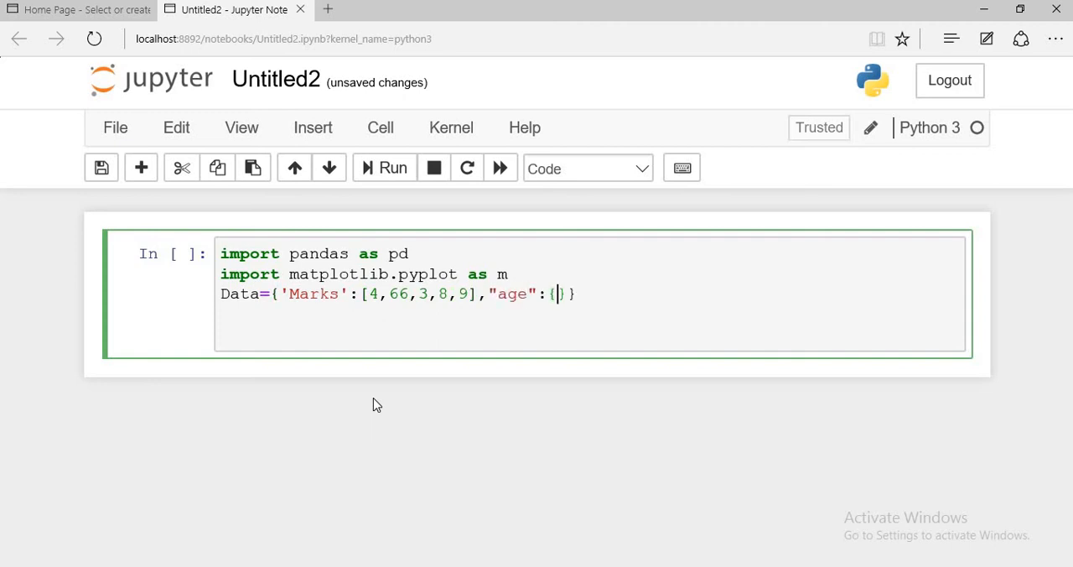
text(6)
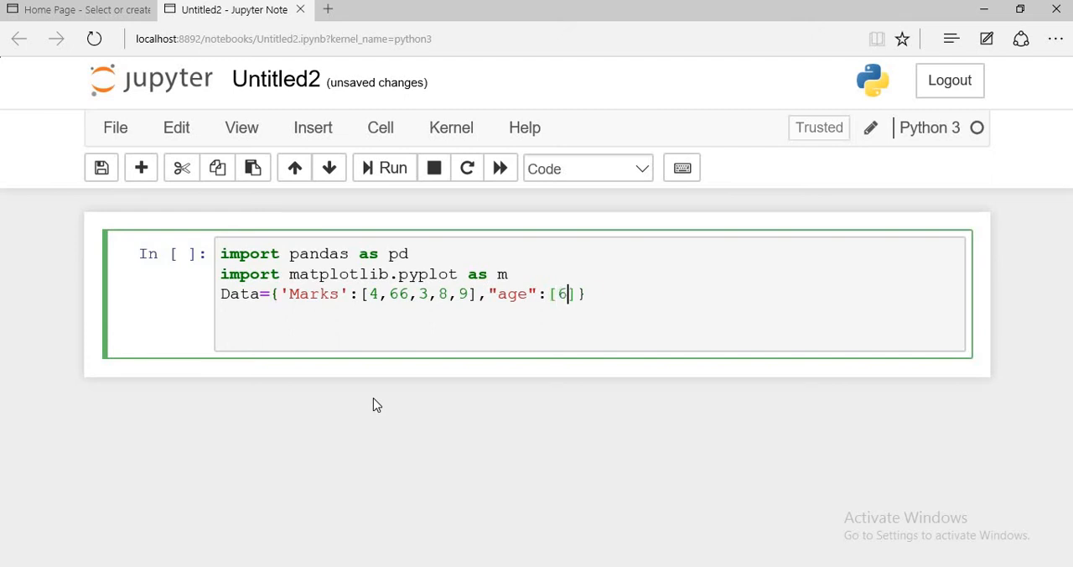
text(6,44,33,9,6)
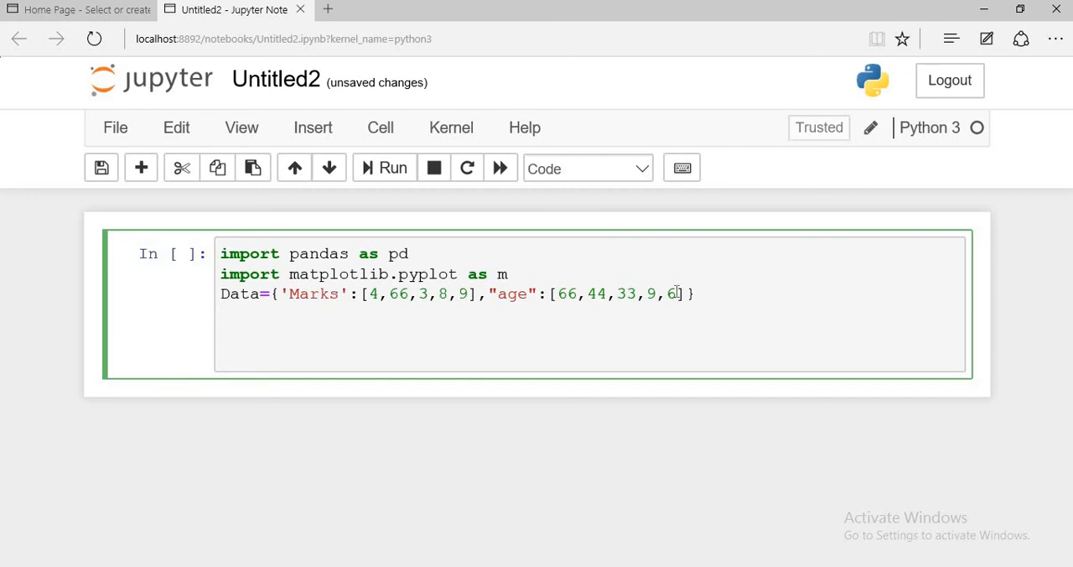
text(,44,55,33,)
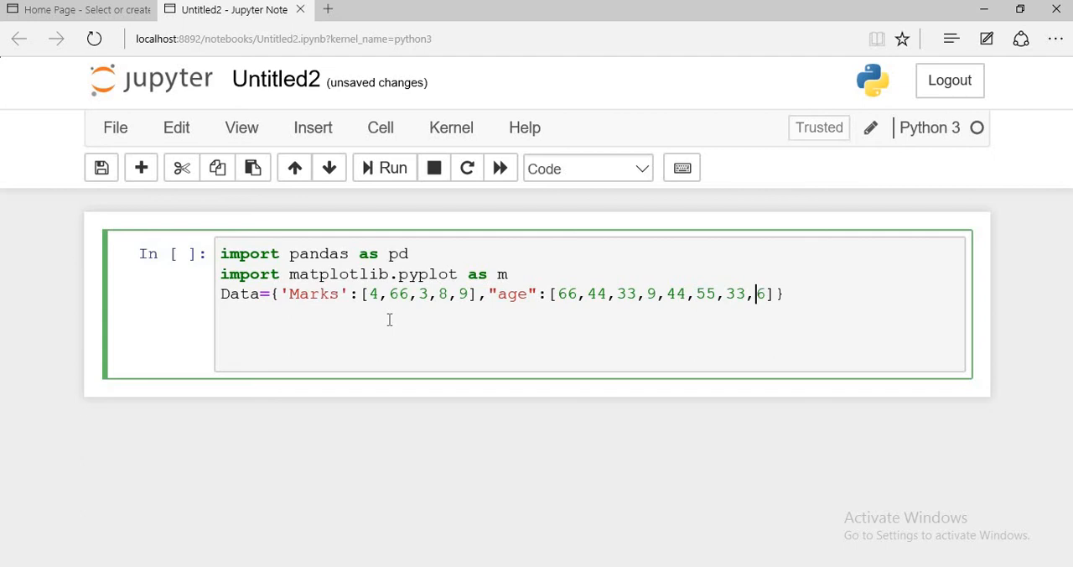
key(Enter)
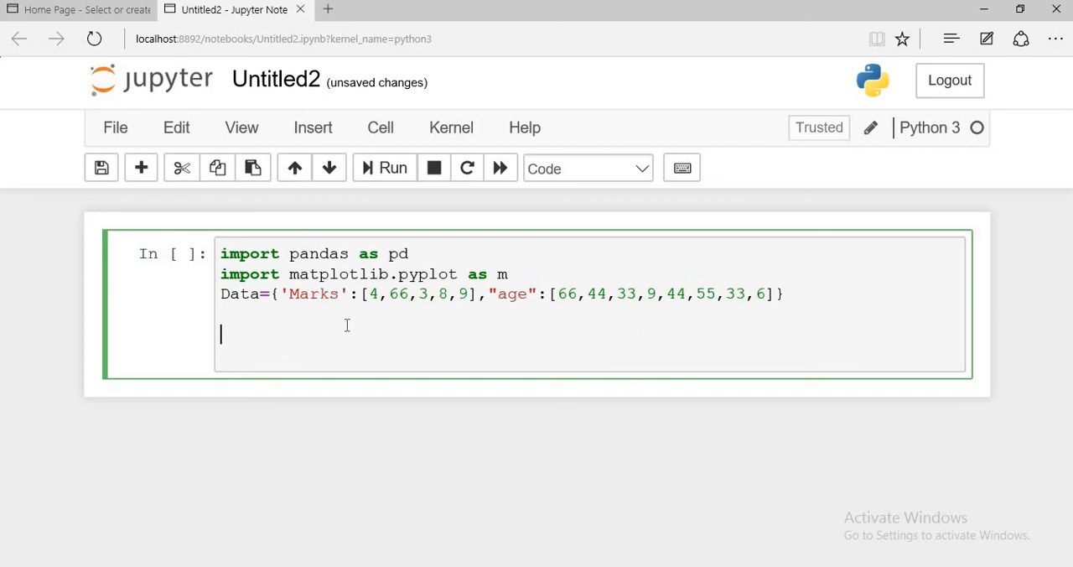
Build df=DataFrame(Data,columns=['Marks','age']).
text(df=)
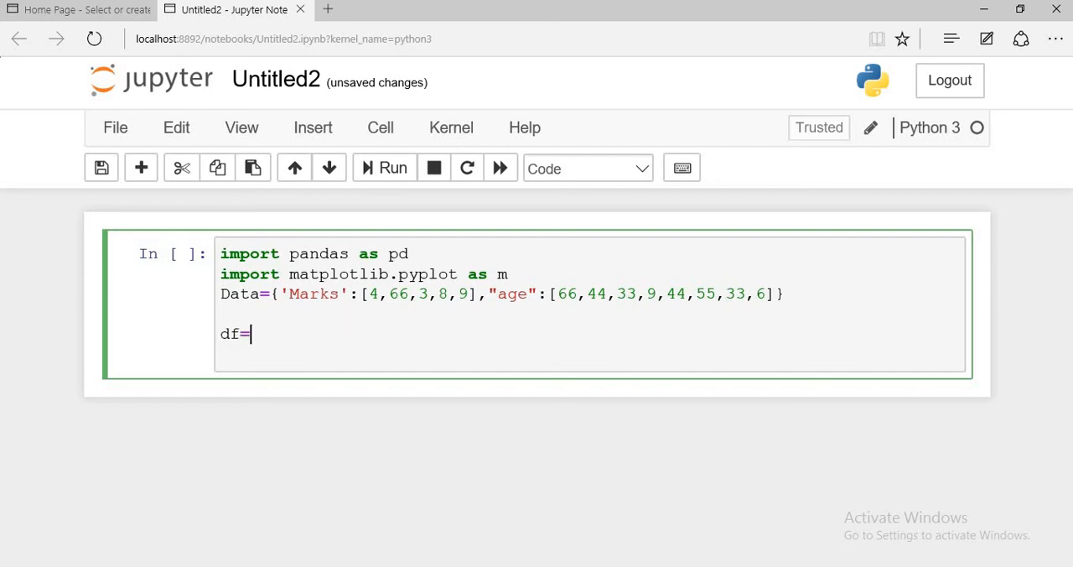
text(DataG)
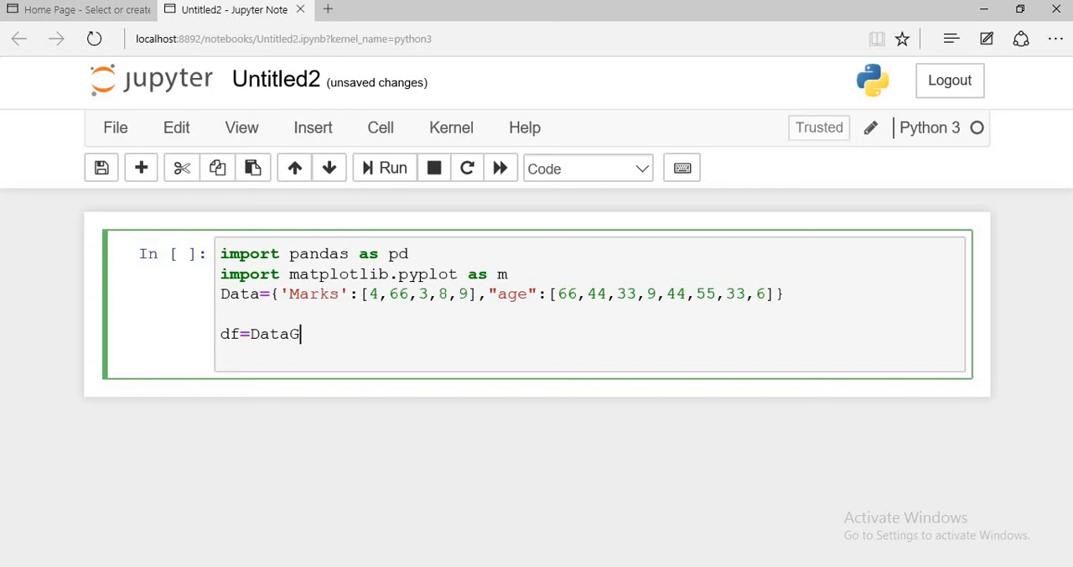
text(rame)
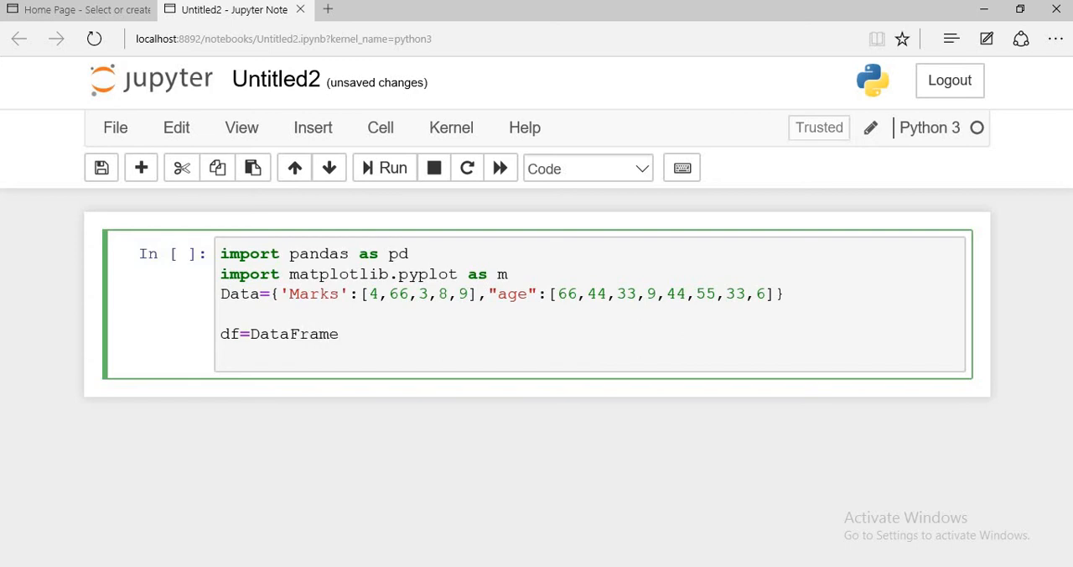
text(())
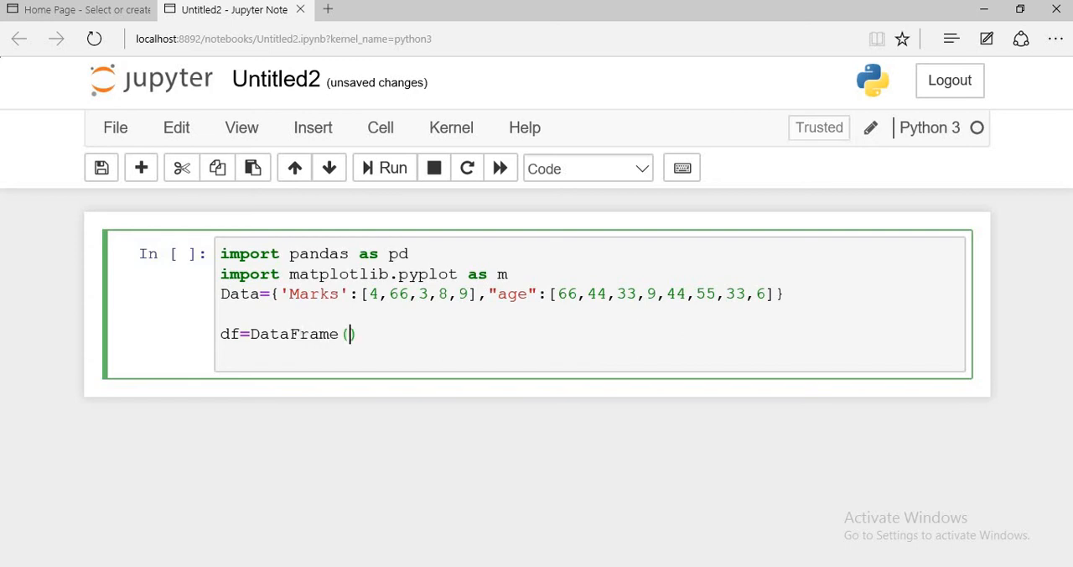
text(Data)
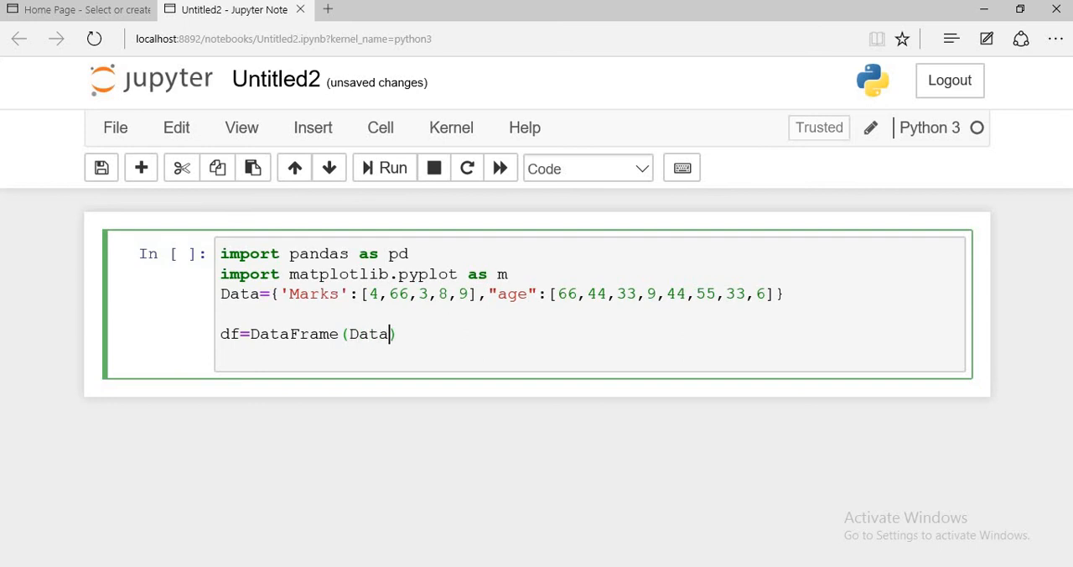
text(,)
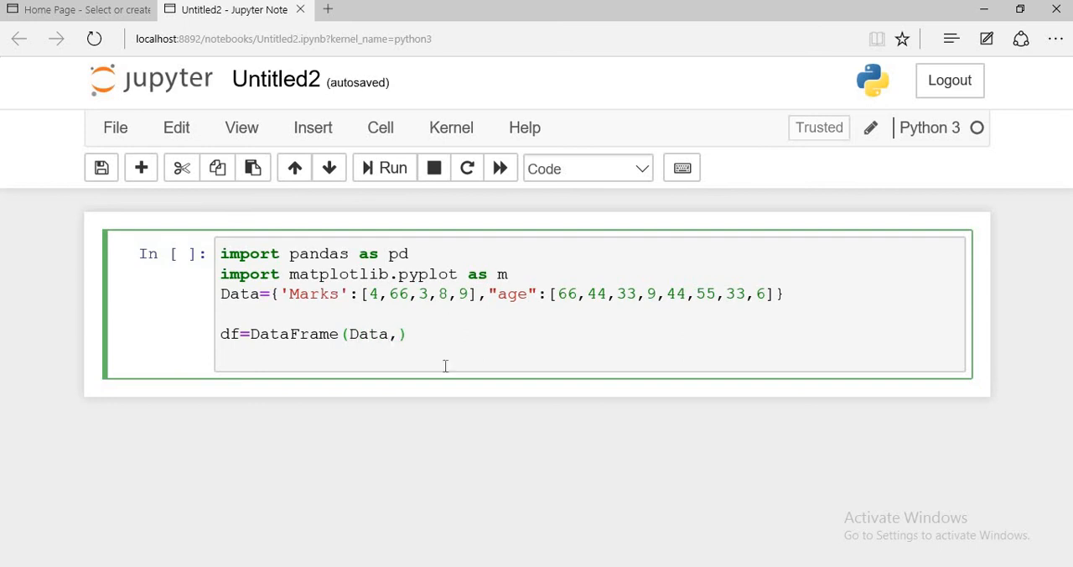
text(columns)
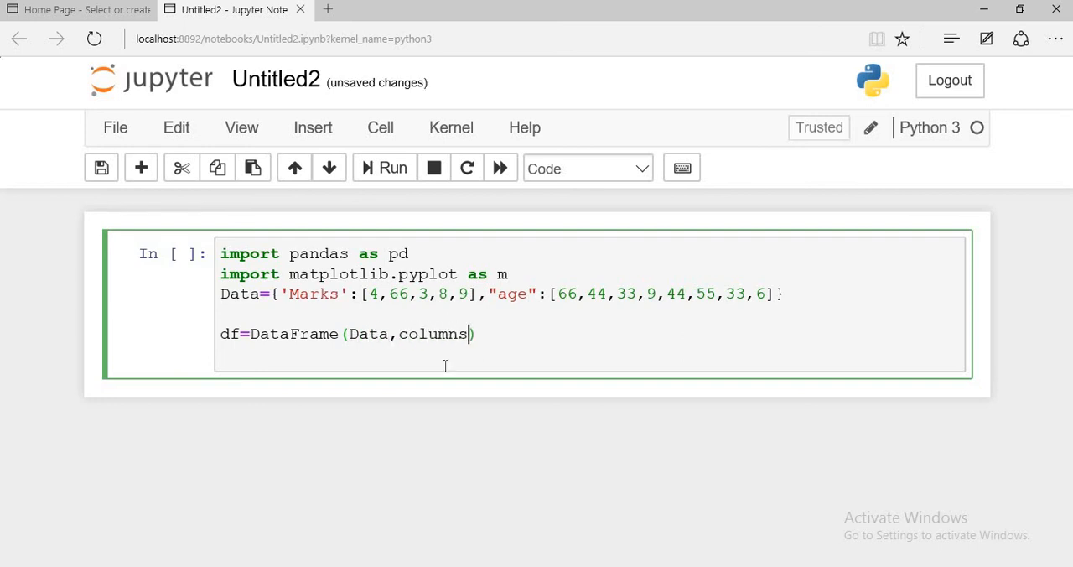
text(=['Ma)
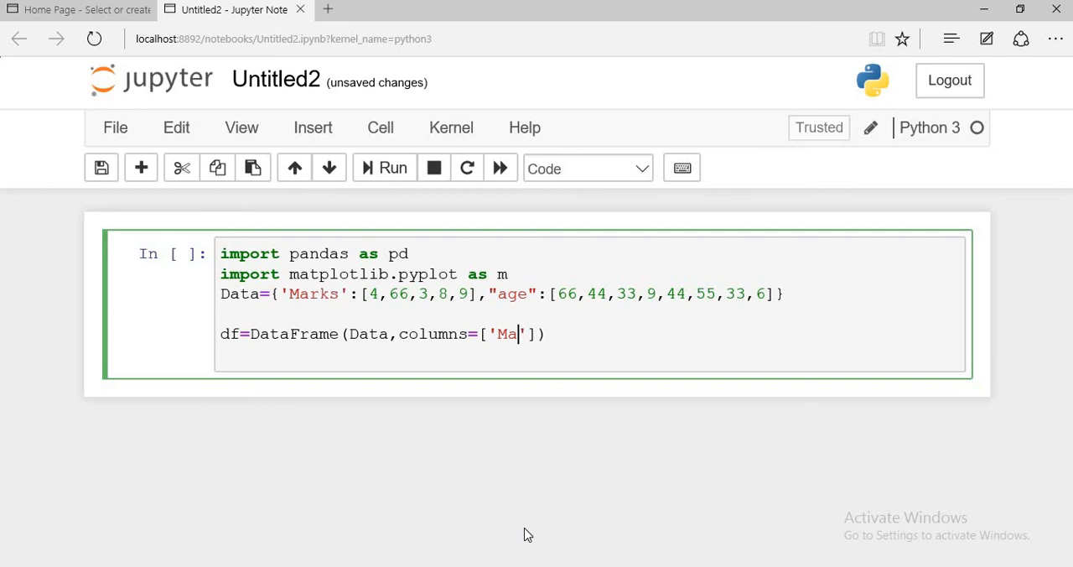
text(rks','age)
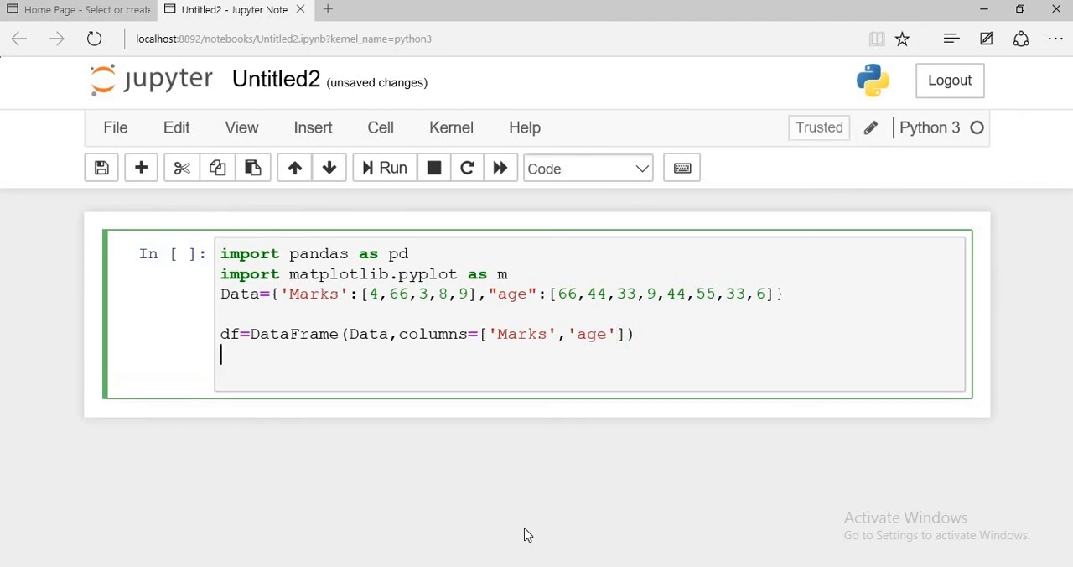
Add df.plot(x='Marks',y='age',kind='scatter') and start a plt.plo line.
text(df.plo)
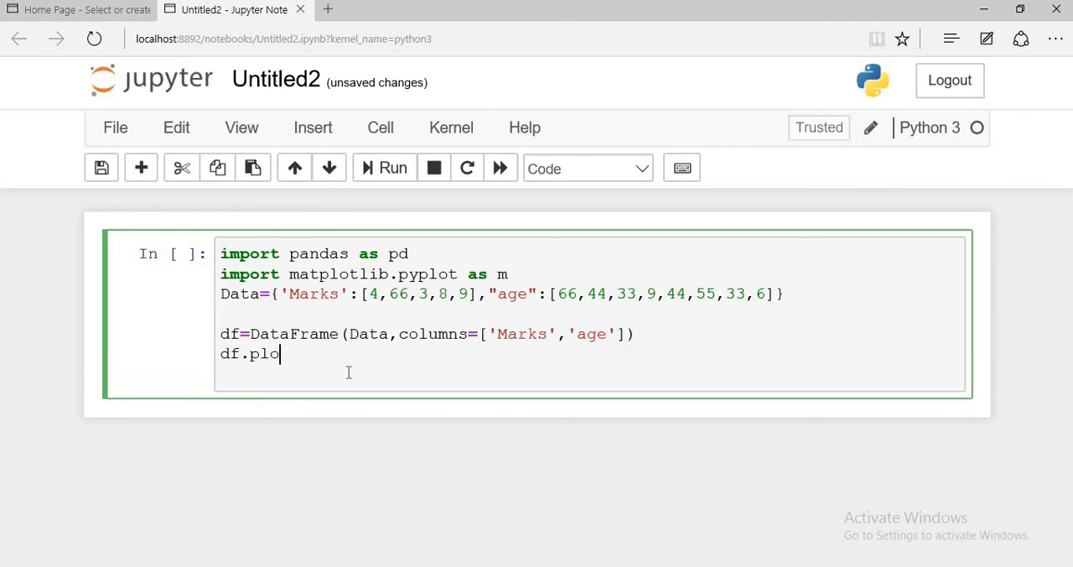
text(t())
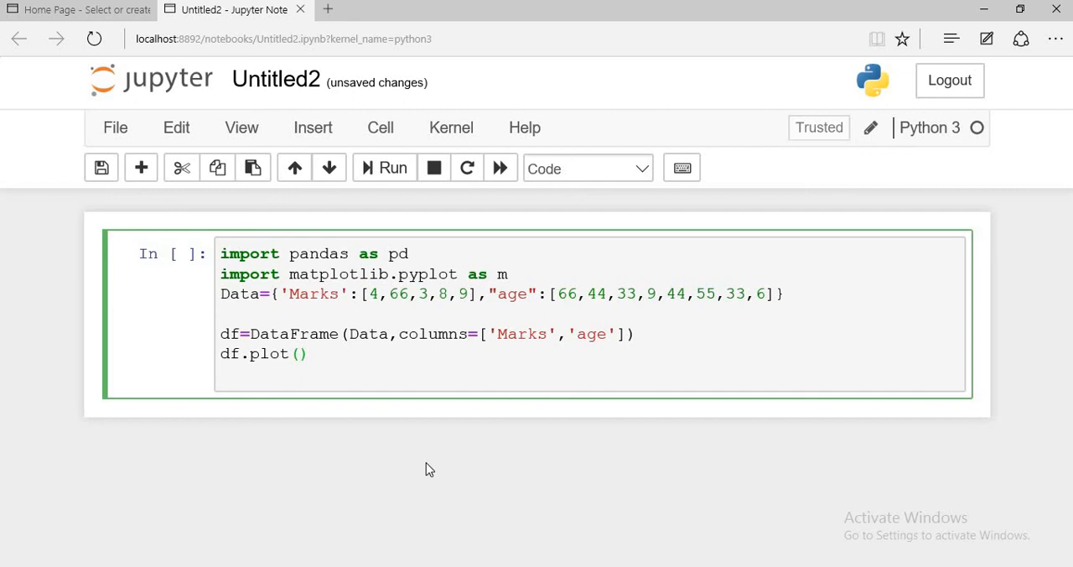
text(x='M')
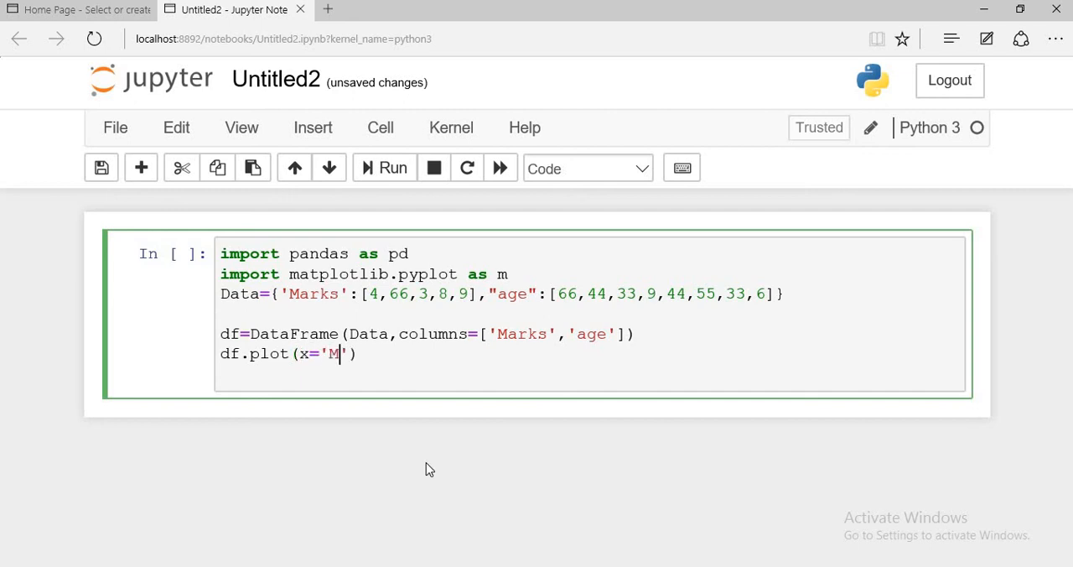
text(arks',)
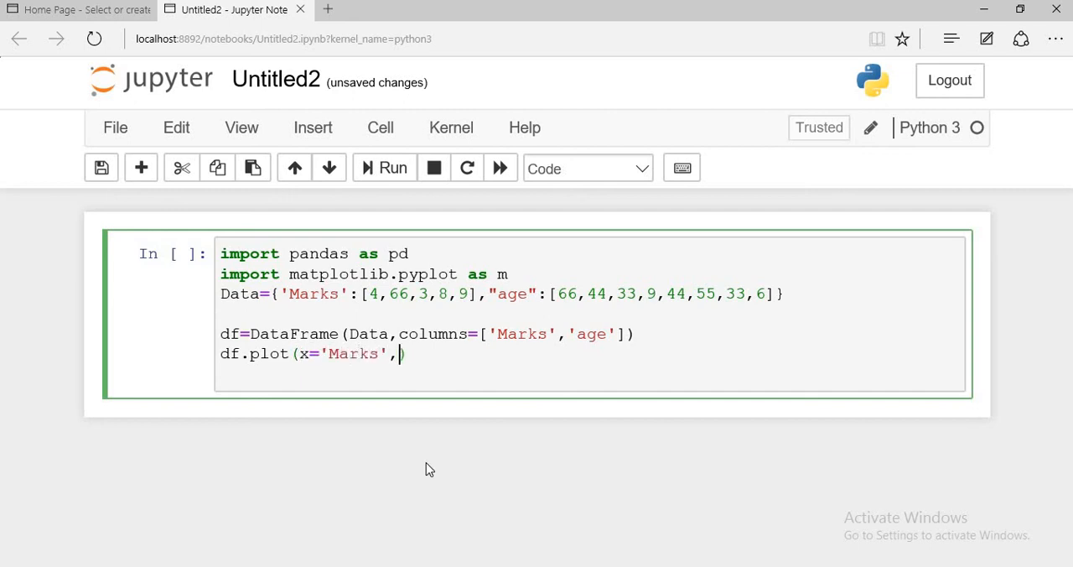
text(y=)
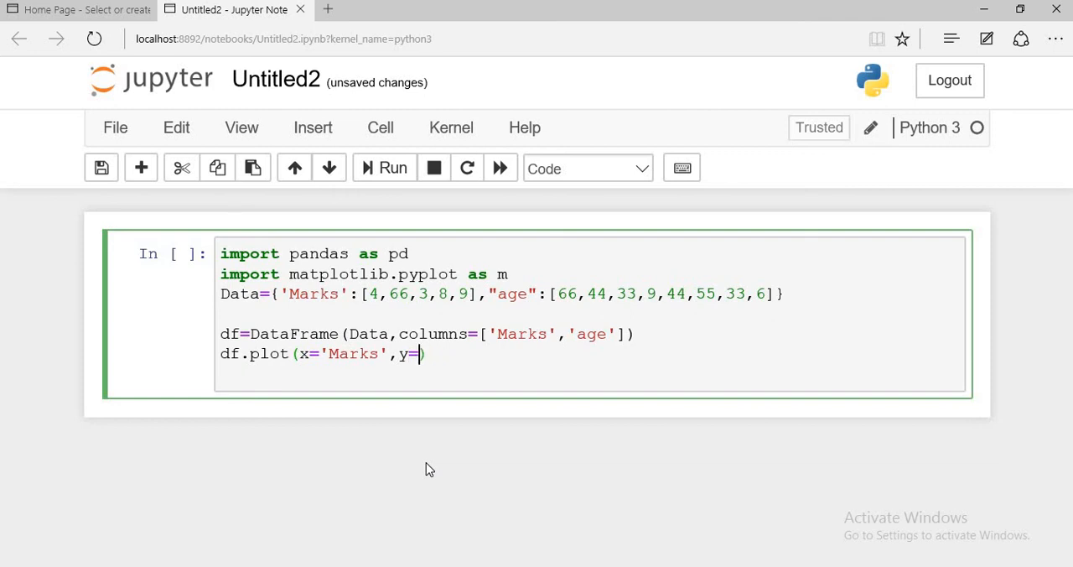
text('age')
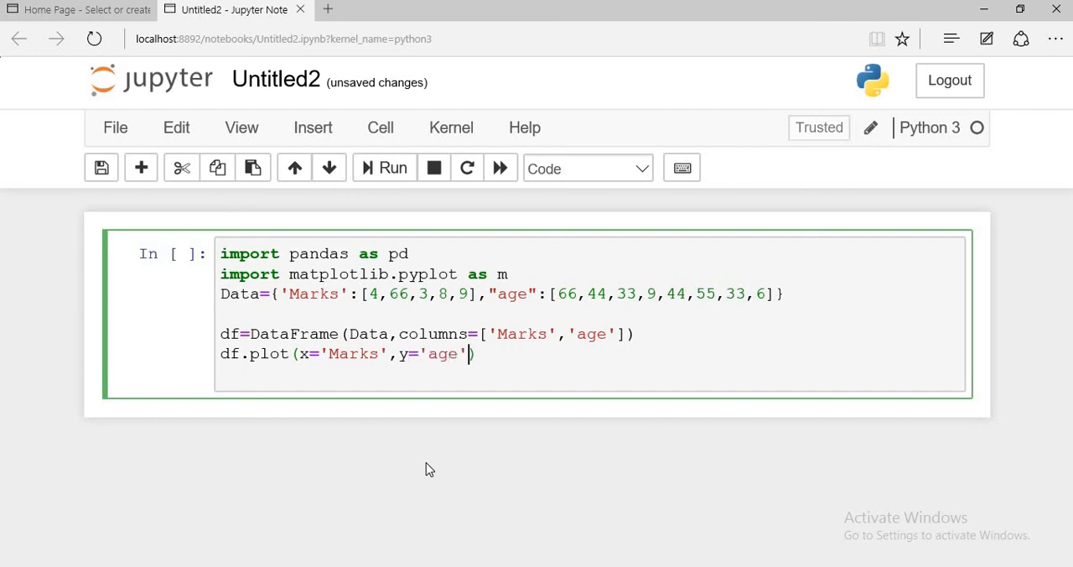
text(,kind='scatter')
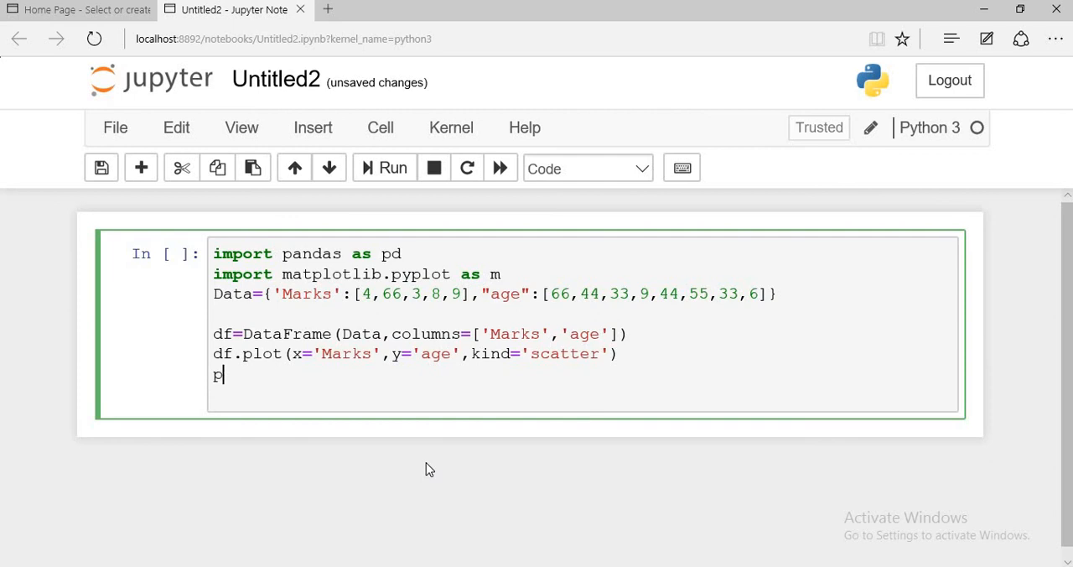
text(lt.plo)
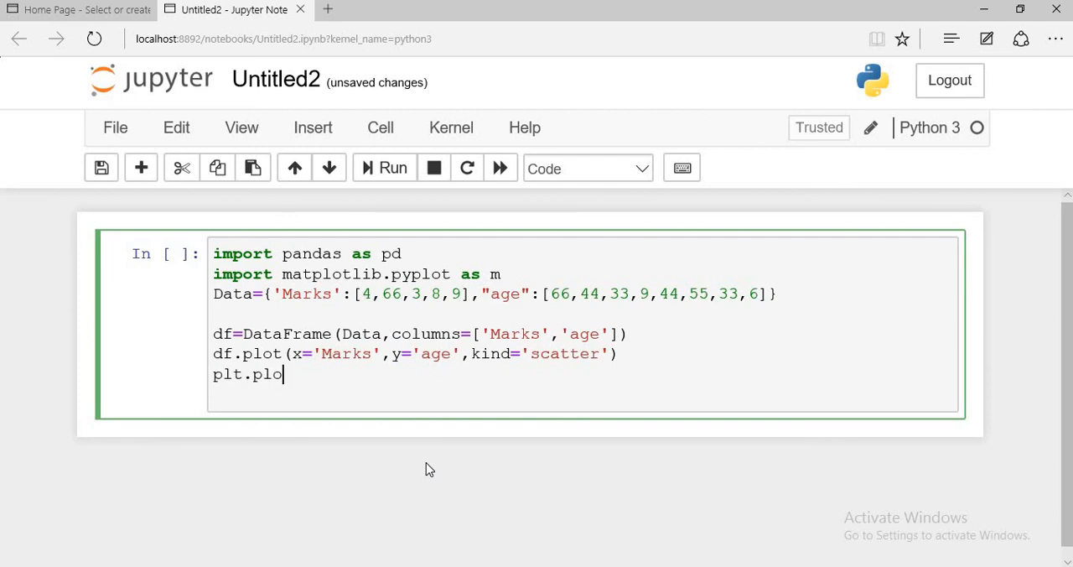
Remove the unfinished plt line and prefix DataFrame with pd.
key(Backspace)
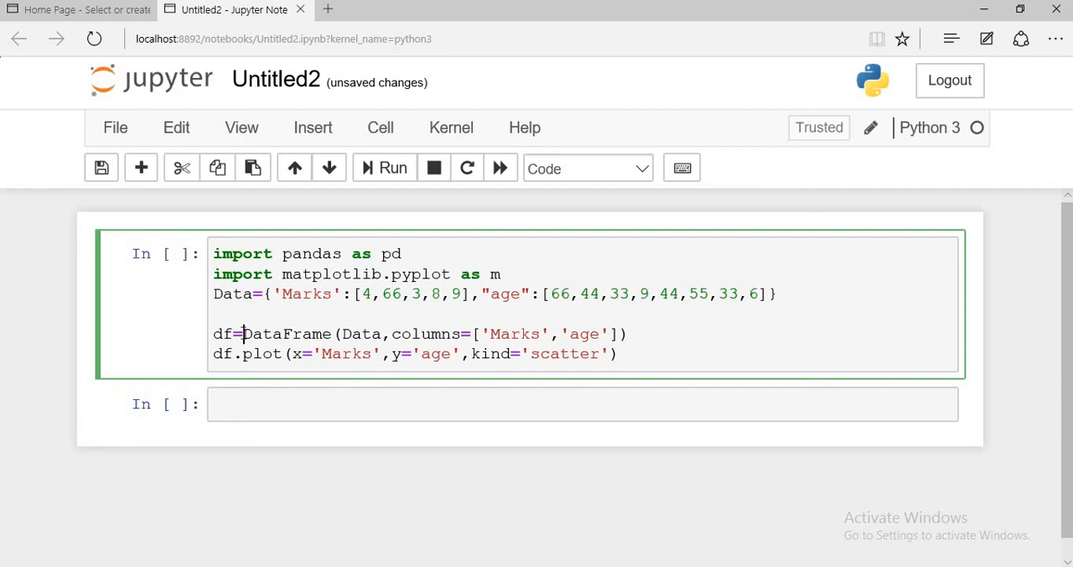
text(pd.)
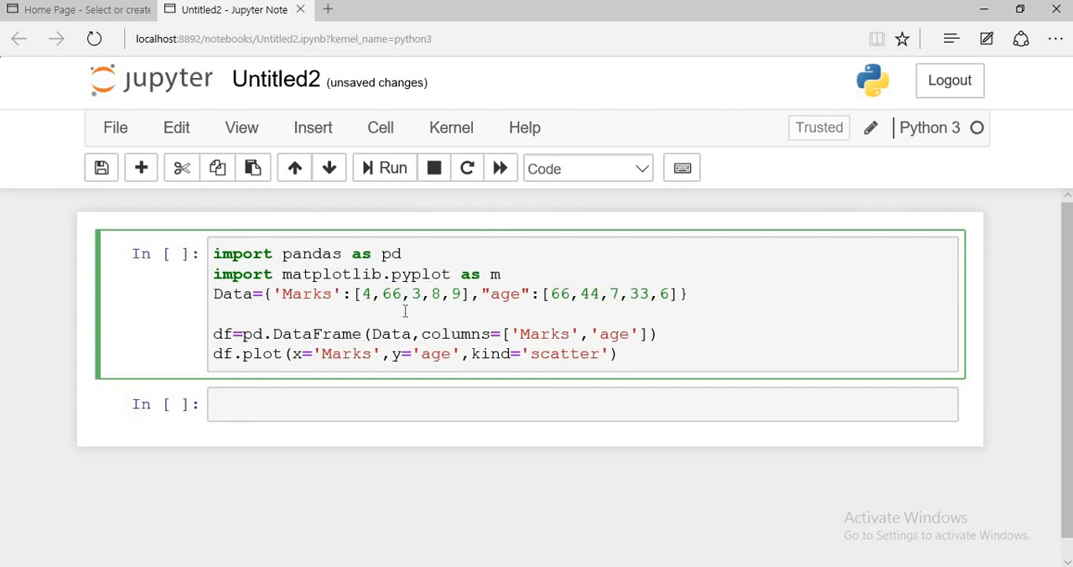
Run the cell to render the age-versus-Marks scatter plot and return to the plotting code.
click(384, 168)
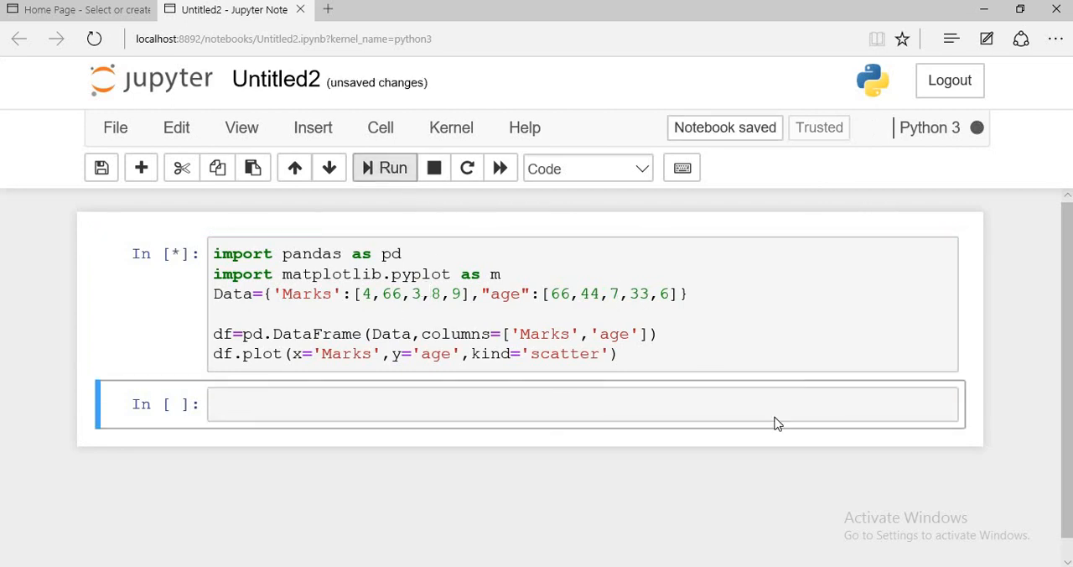
click(384, 167)
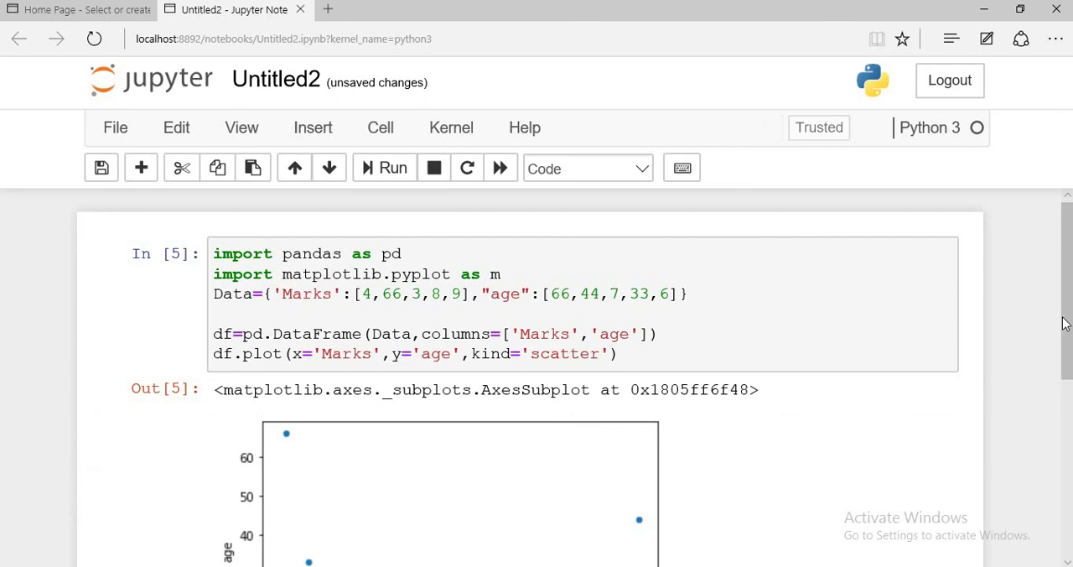
scroll(down, 3)
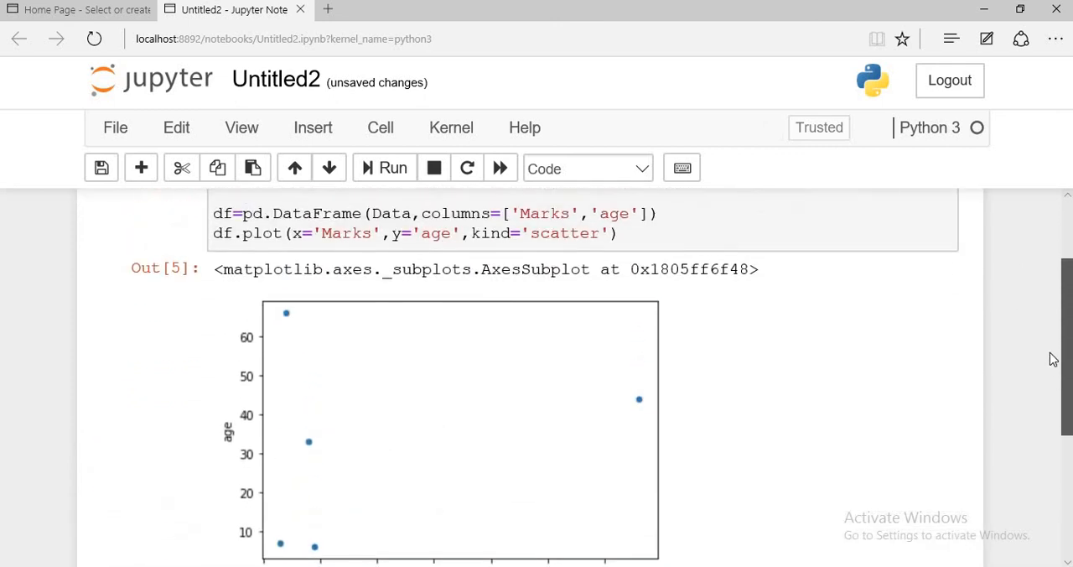
scroll(down, 3)
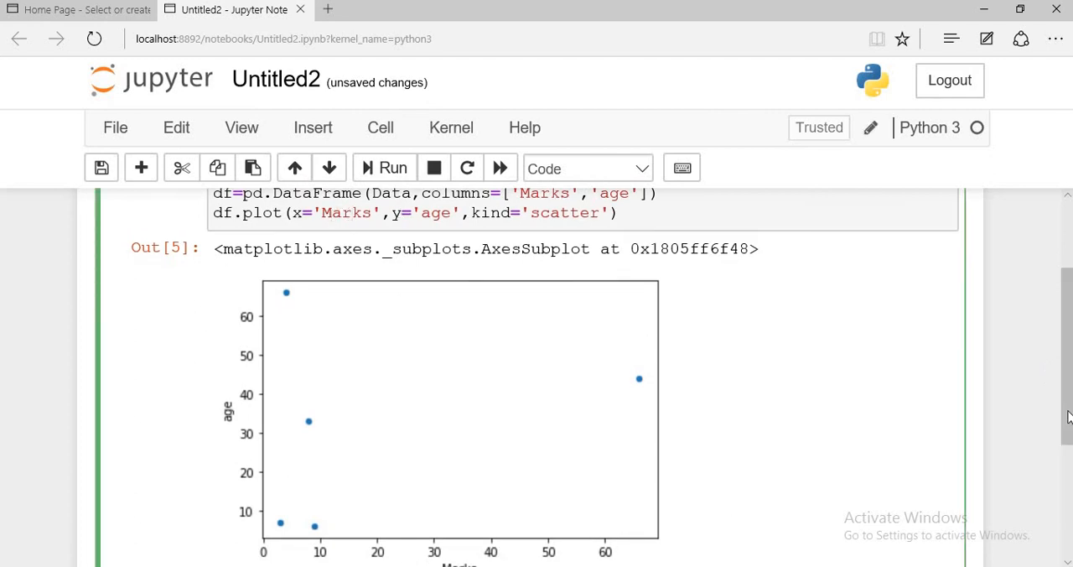
scroll(down, 3)
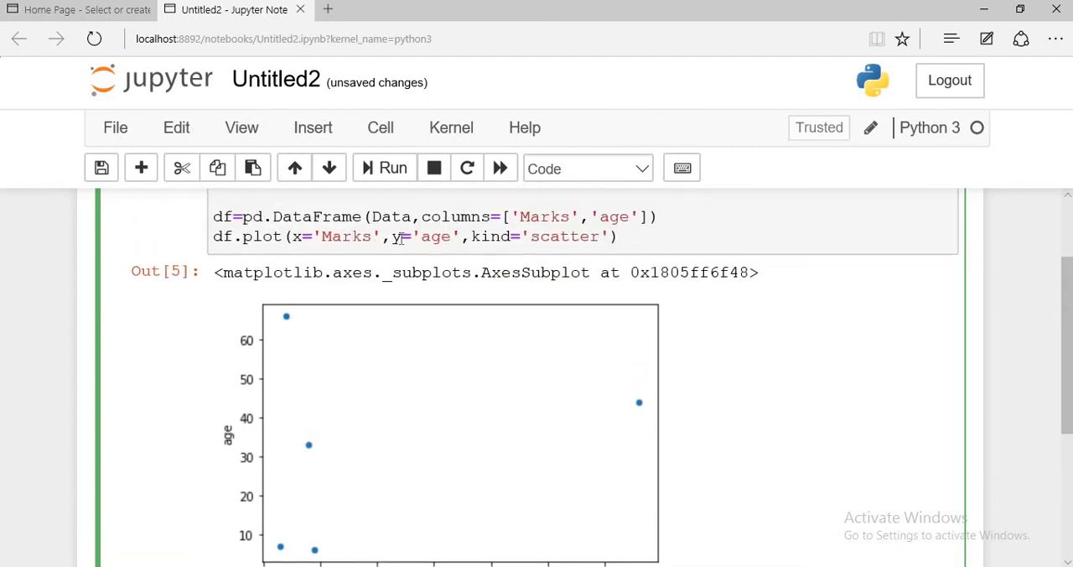
click(352, 234)
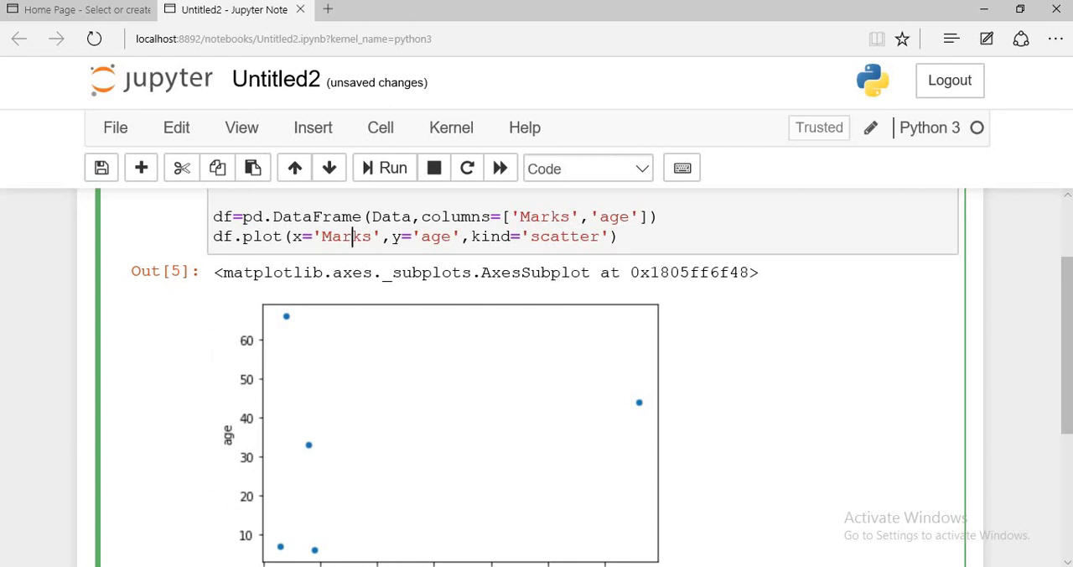
scroll(up, 3)
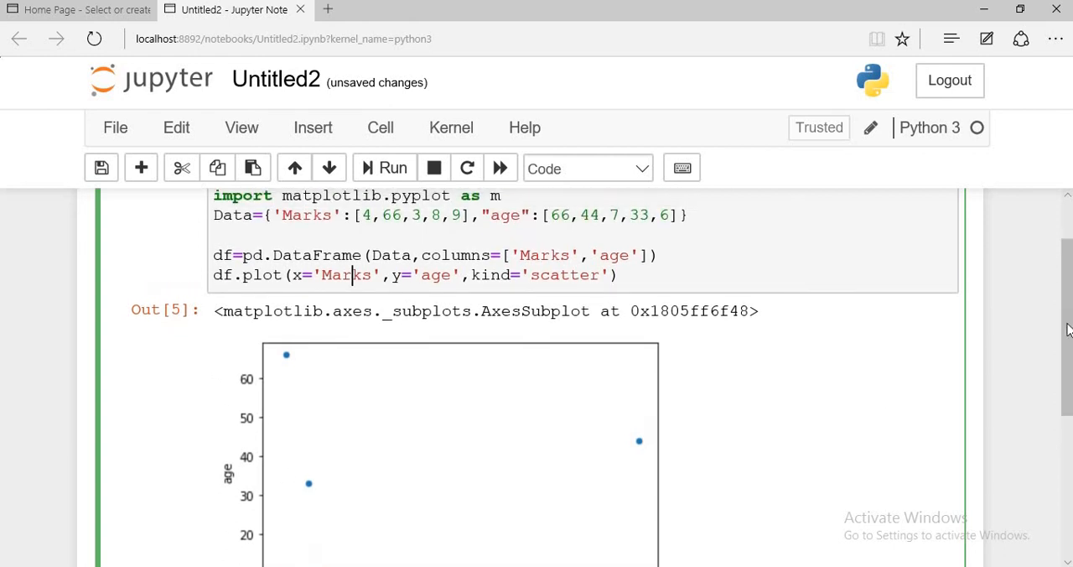
mouse_move(590, 342)
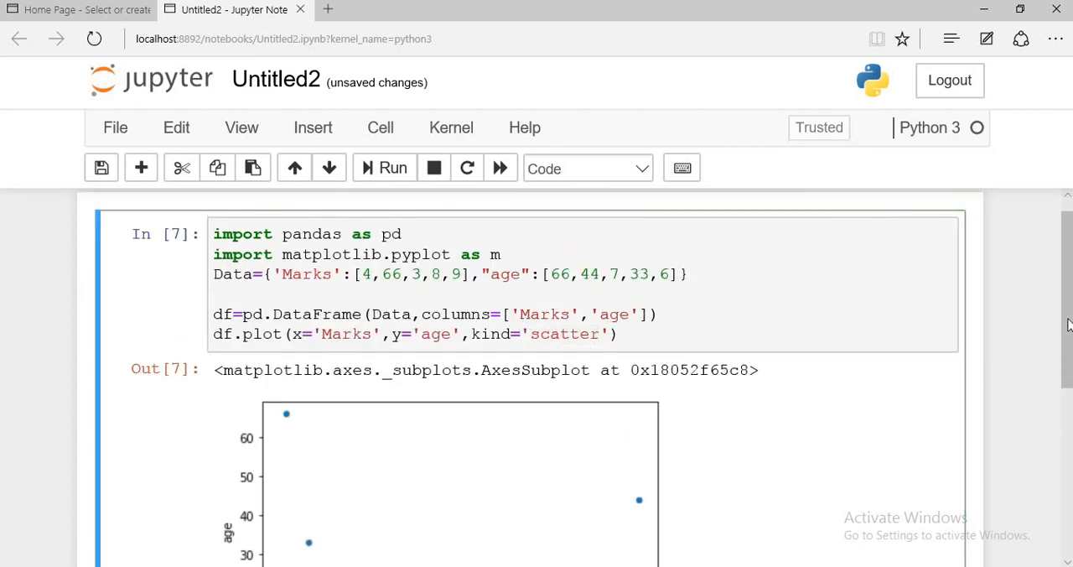
Rerun df.plot without kind='scatter' to get a line plot of age against Marks.
scroll(down, 3)
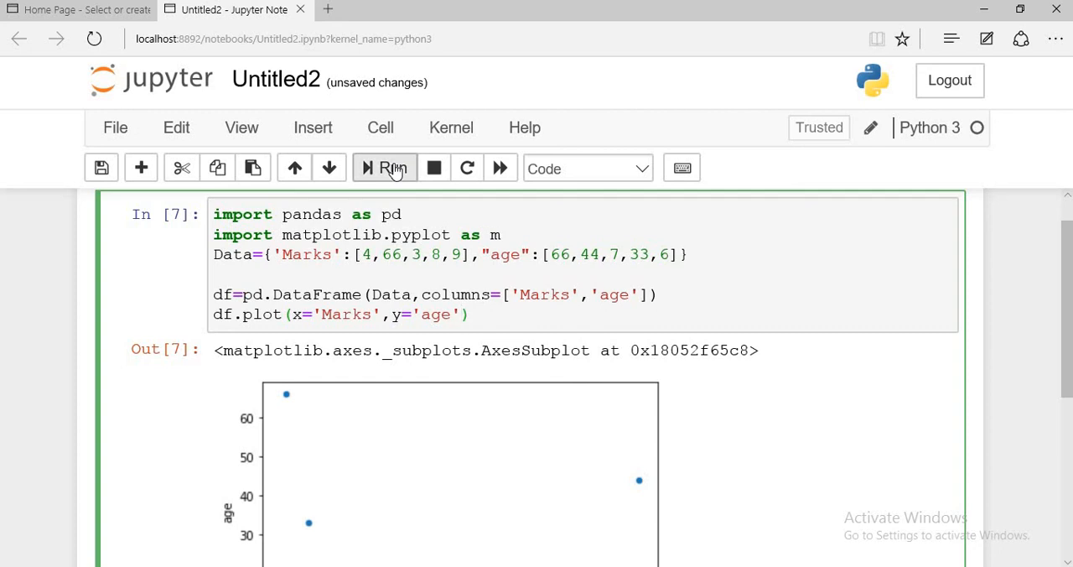
click(384, 168)
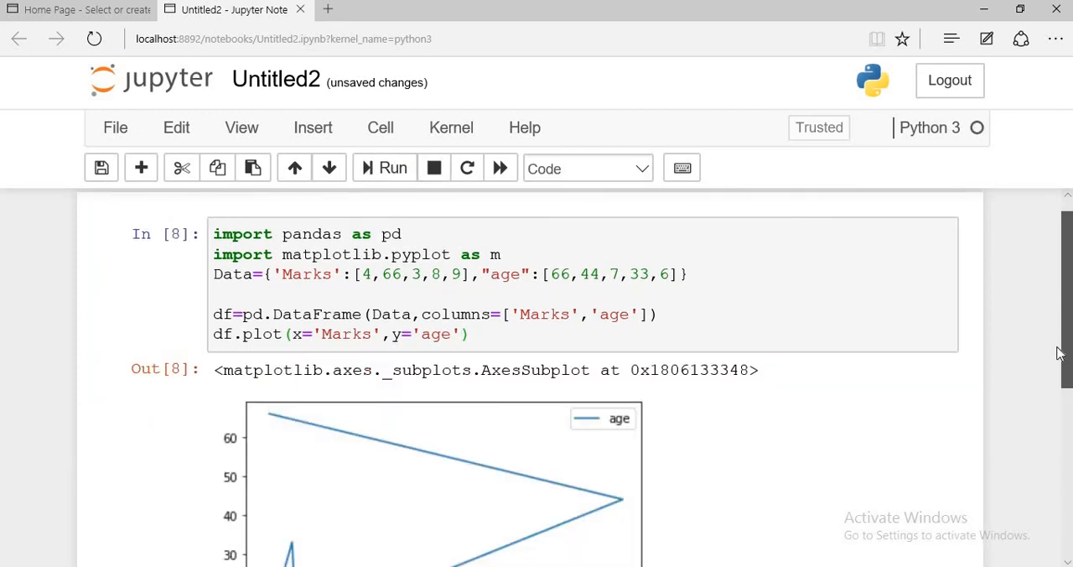
scroll(down, 3)
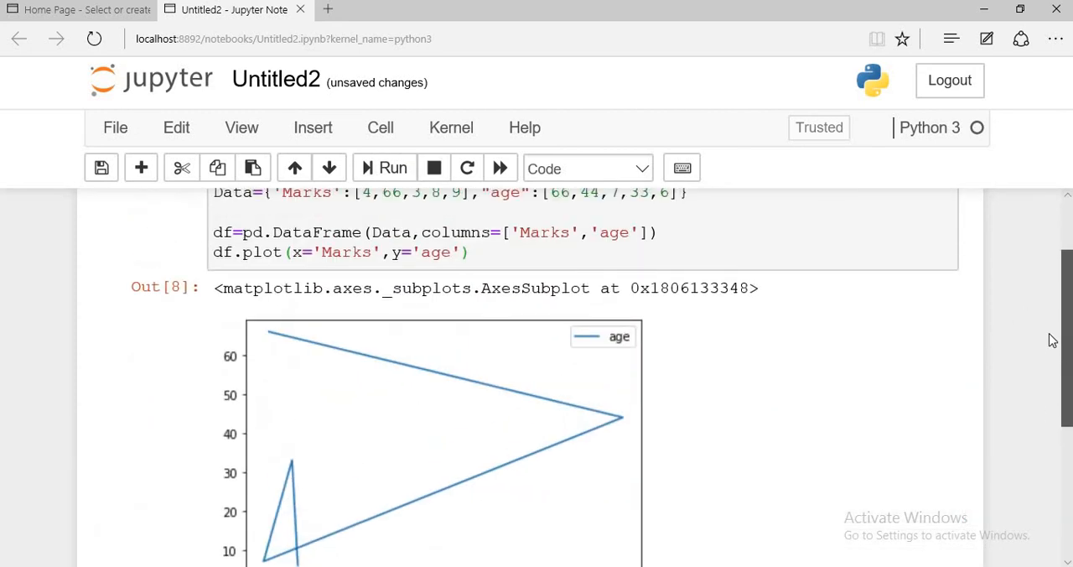